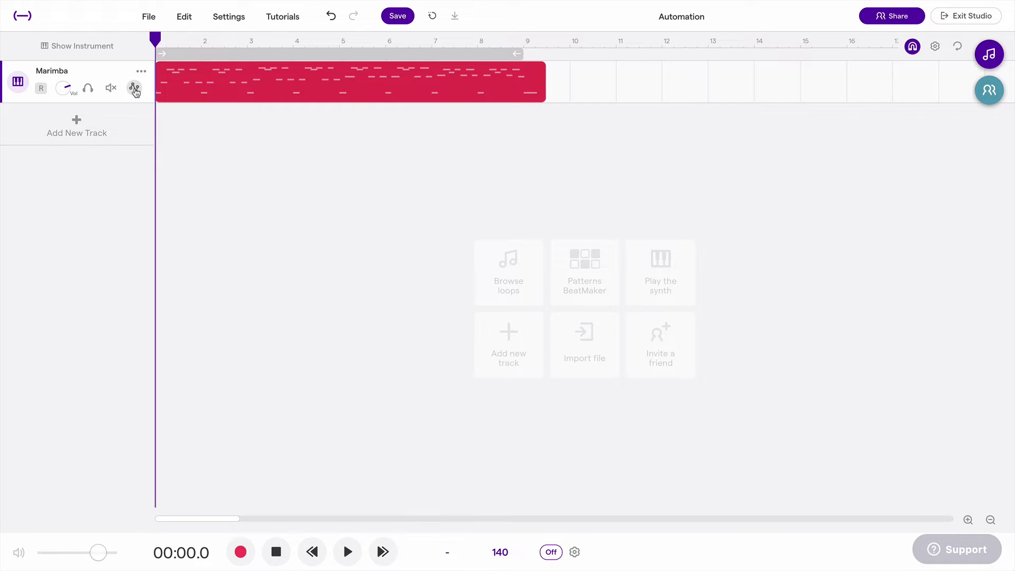
- Reveal the Marimba automation area and list Pan, Sweep and Volume as automatable parameters
click(134, 88)
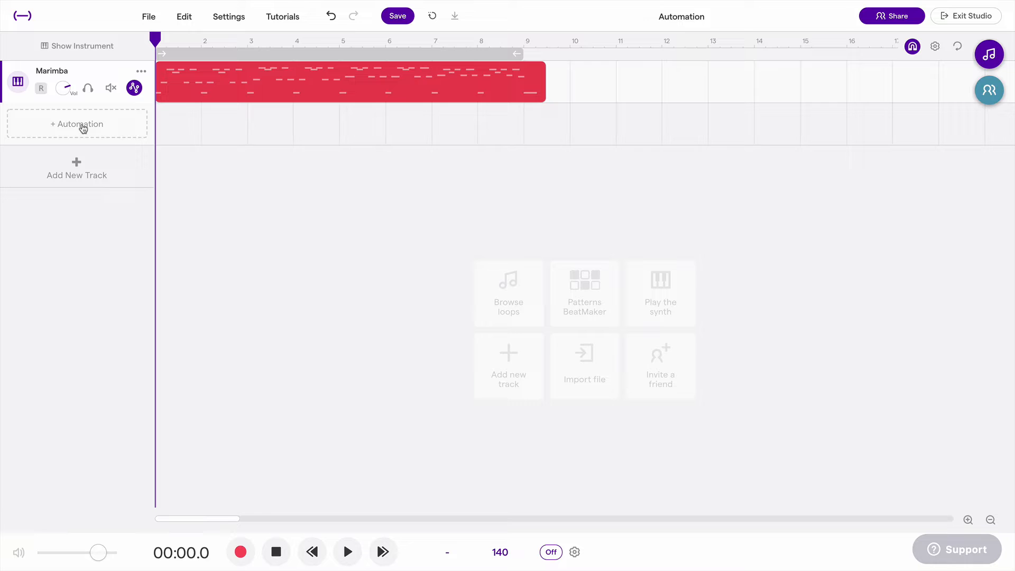
click(77, 124)
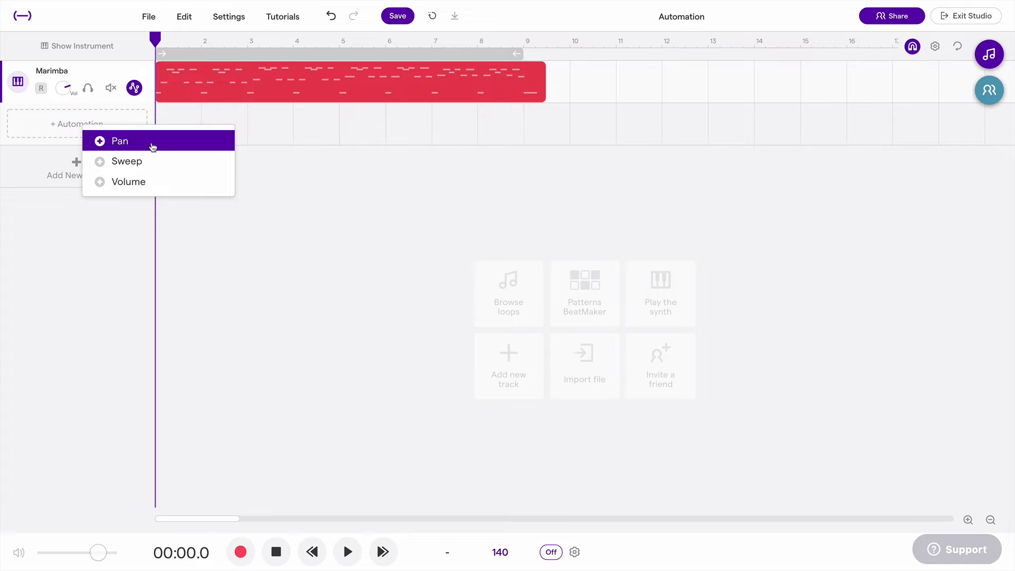
mouse_move(153, 162)
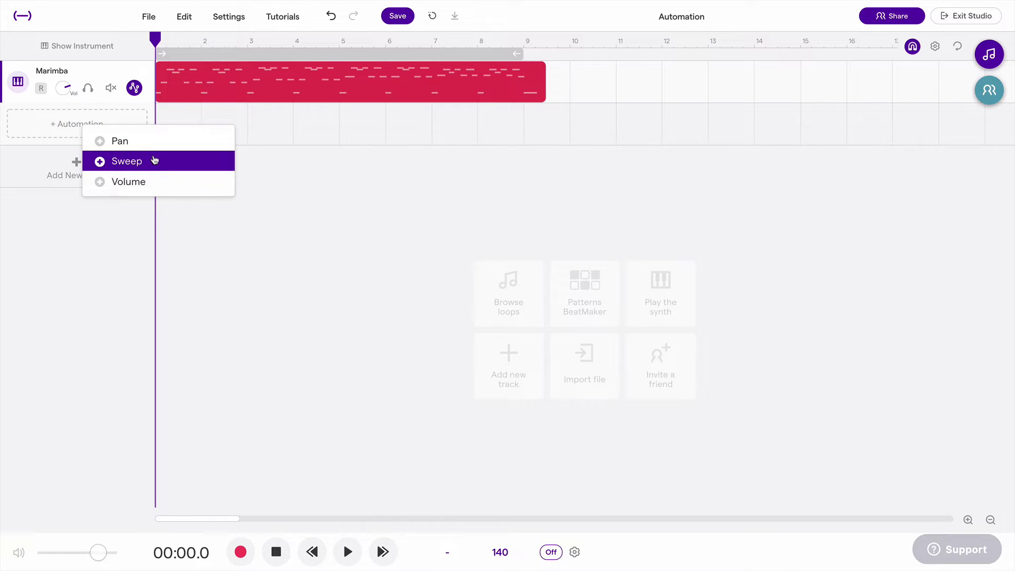
mouse_move(160, 183)
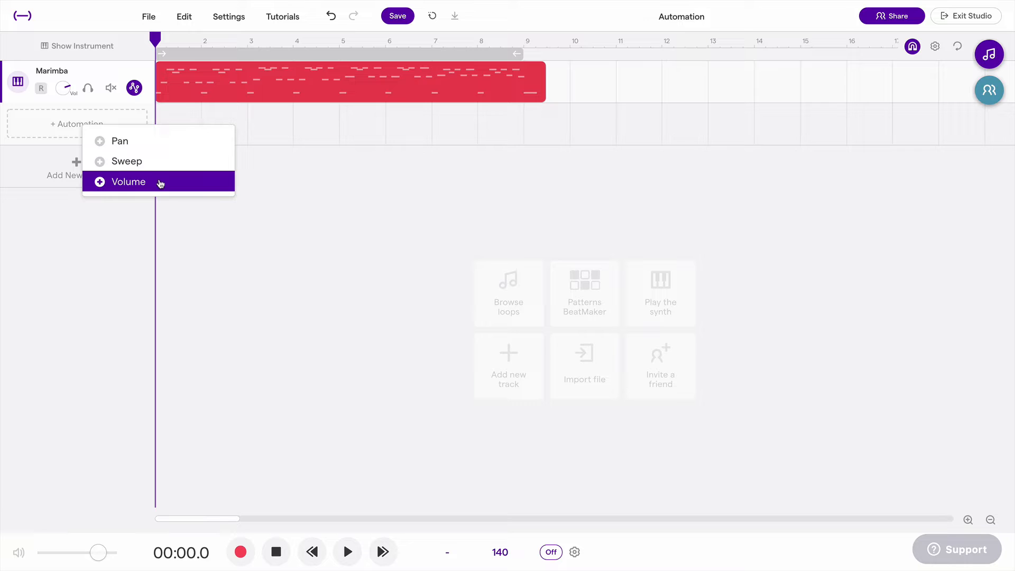
- Add a Volume automation lane to Marimba and adjust its starting point
click(127, 182)
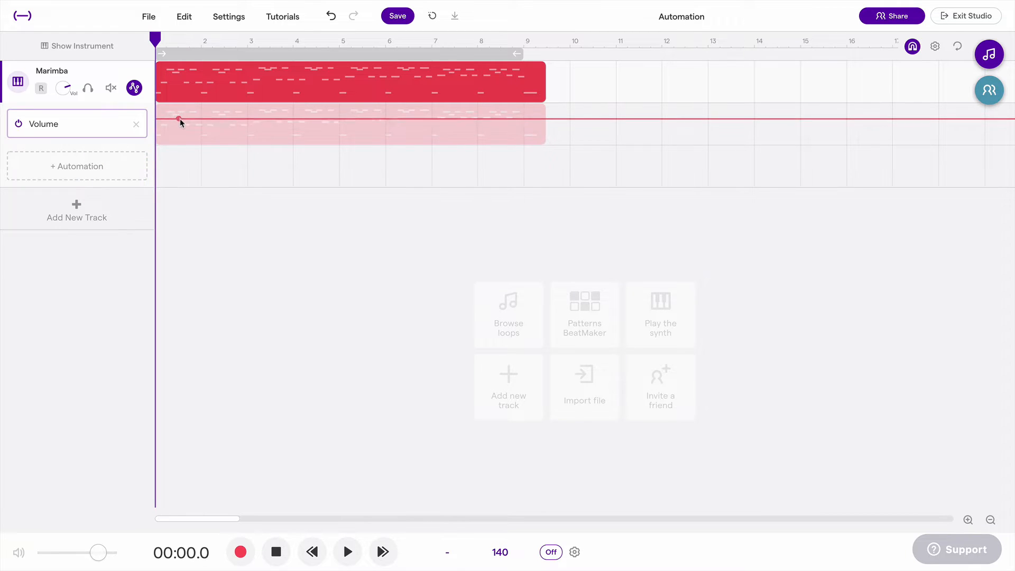
drag(180, 120, 180, 109)
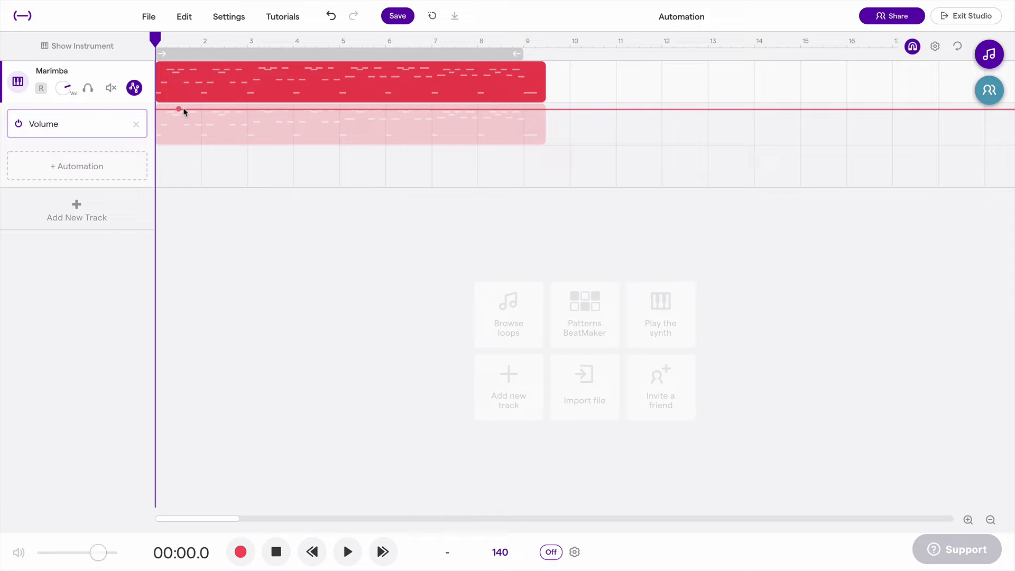
drag(179, 109, 180, 132)
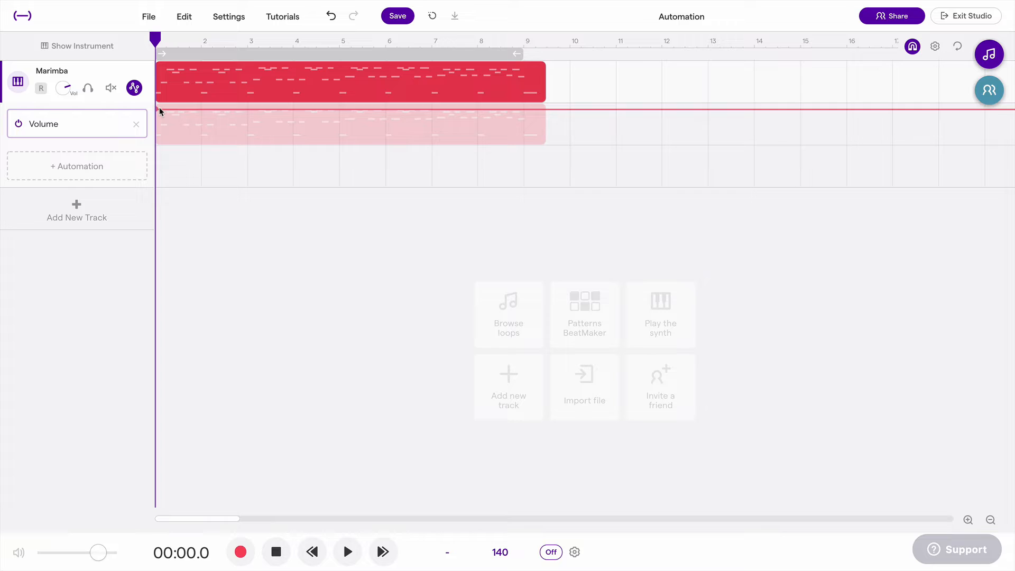
mouse_move(157, 113)
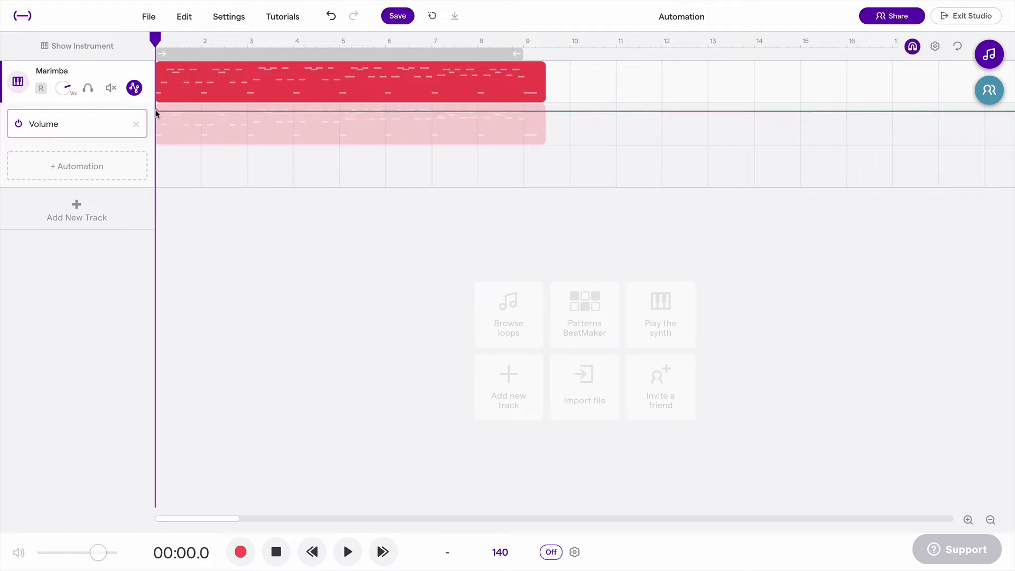
mouse_move(201, 112)
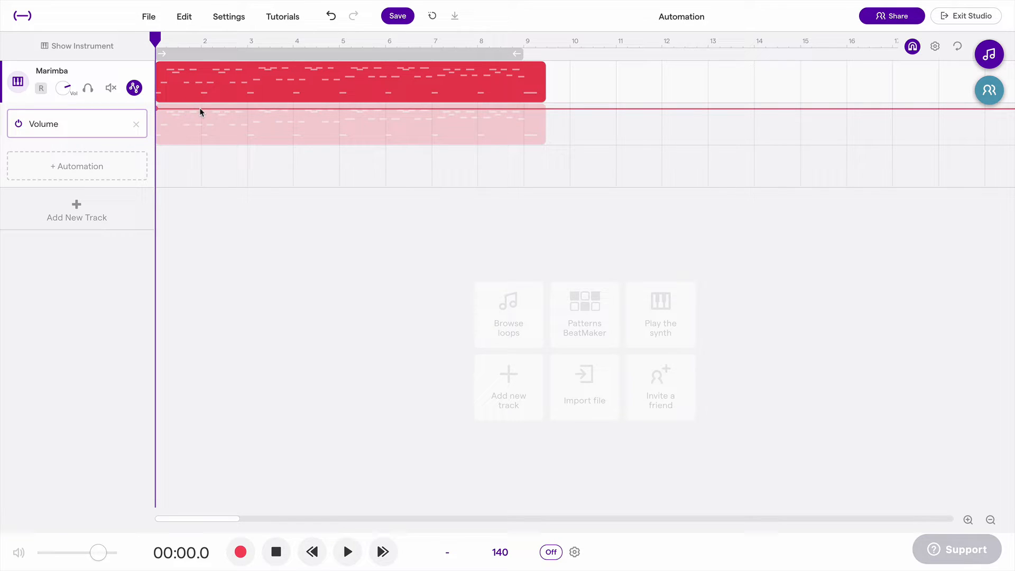
- Draw volume points: a low dip at bar 2, full volume at bar 3, low at bar 4
click(201, 130)
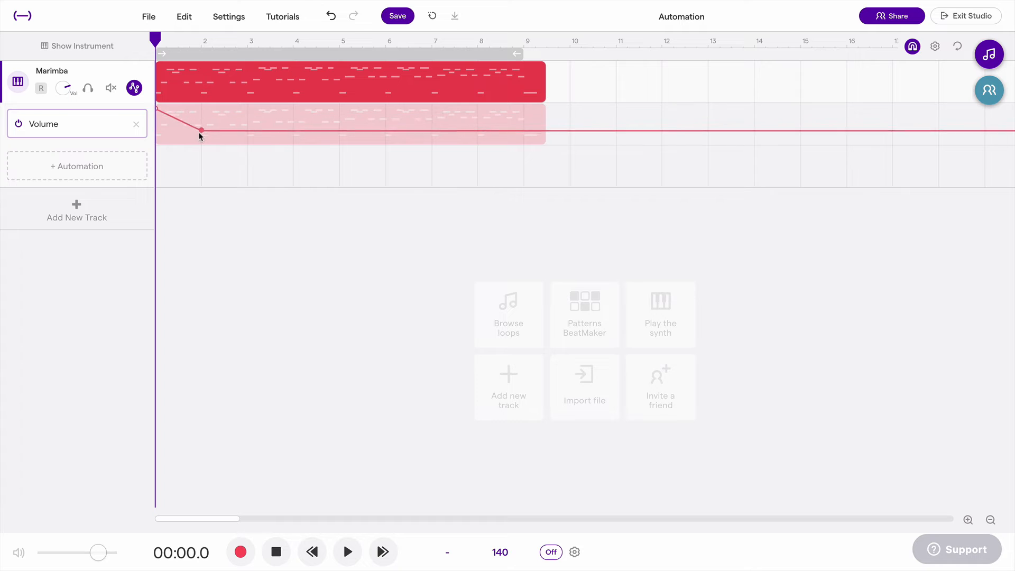
drag(199, 133, 201, 143)
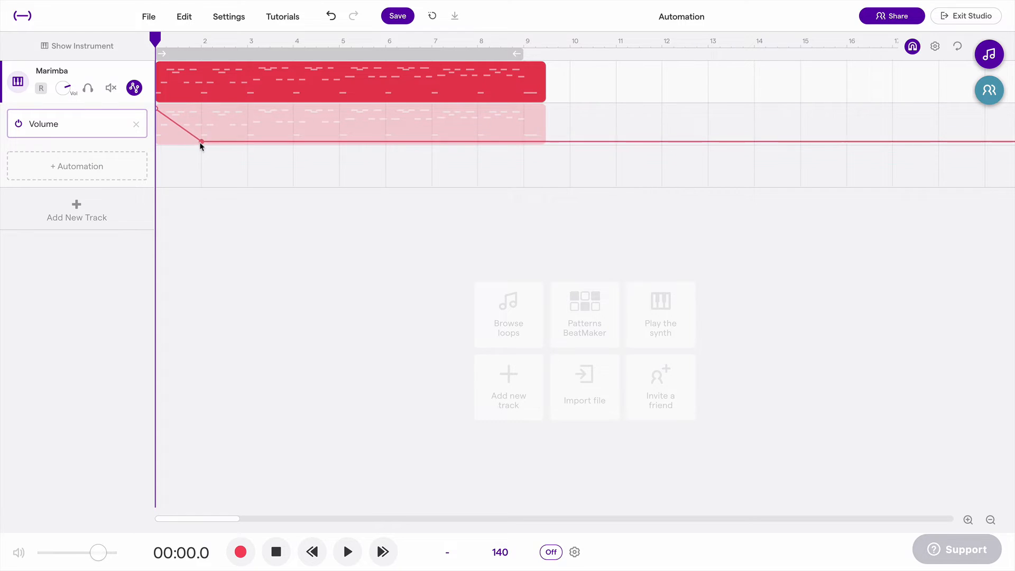
click(235, 140)
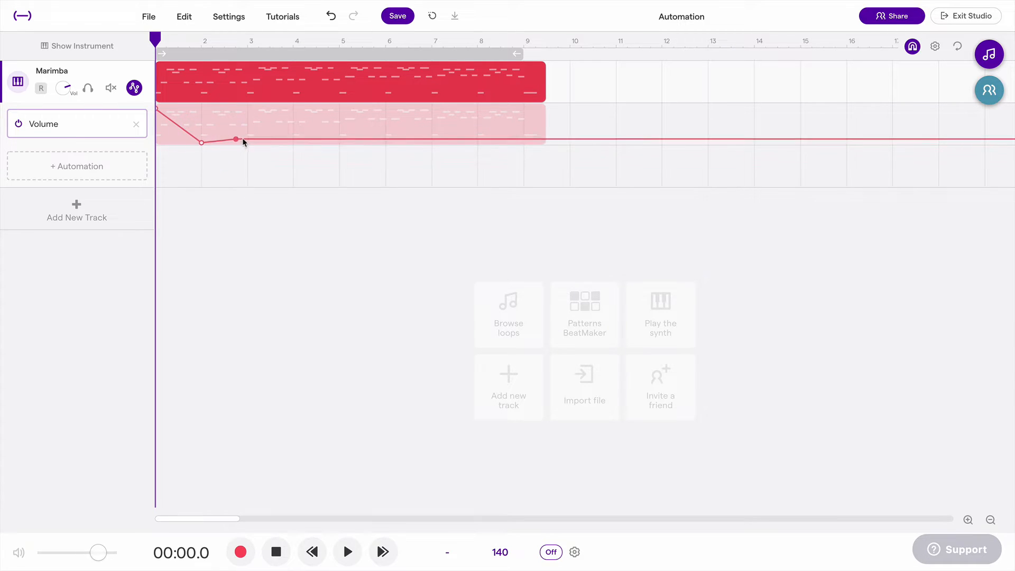
drag(235, 139, 249, 107)
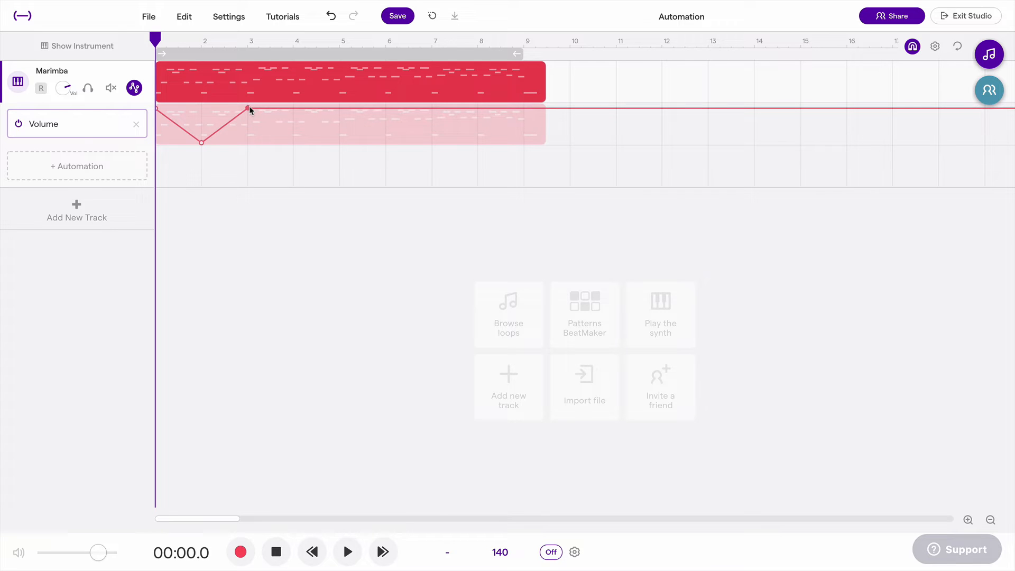
click(293, 132)
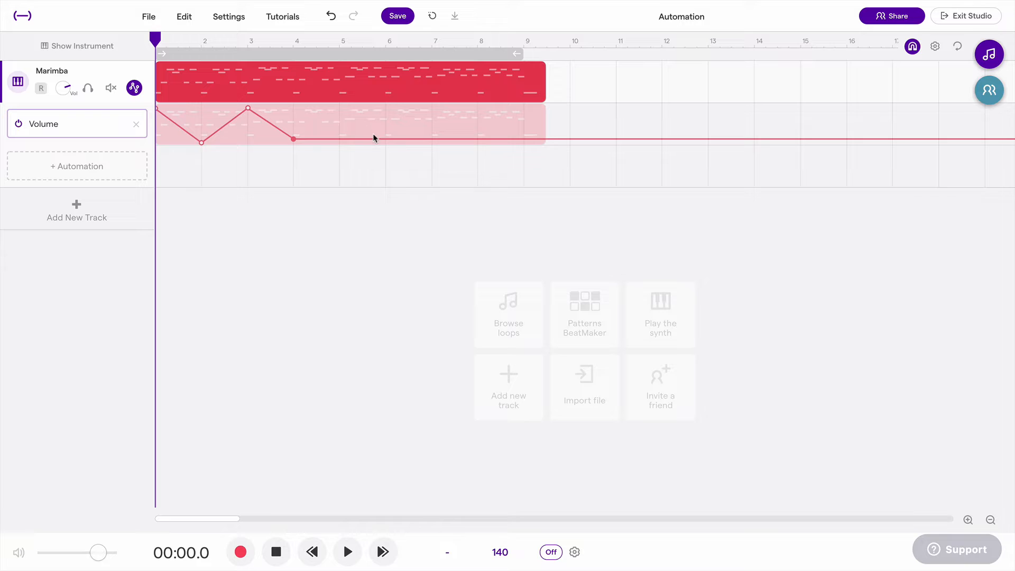
mouse_move(340, 143)
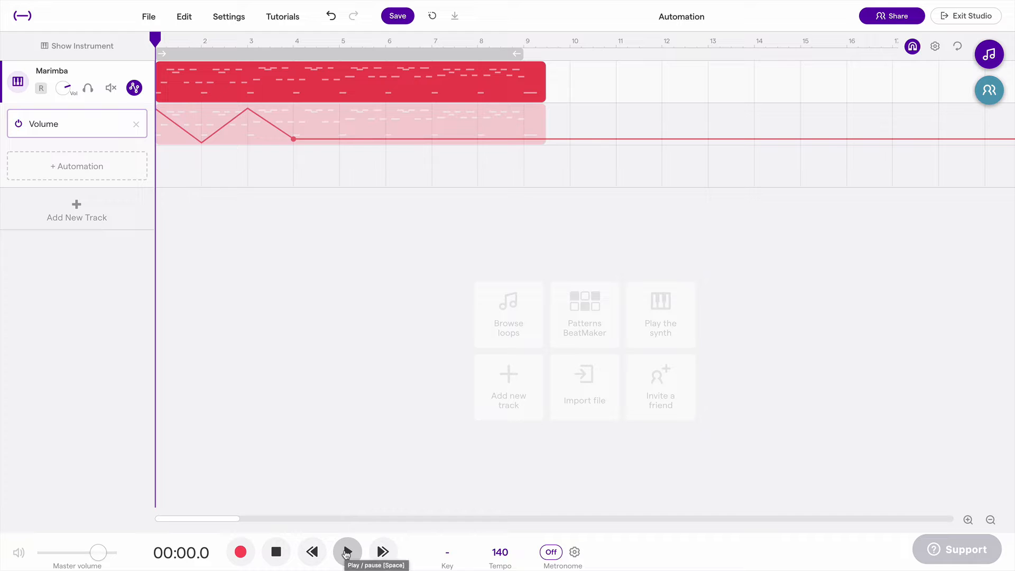
click(347, 552)
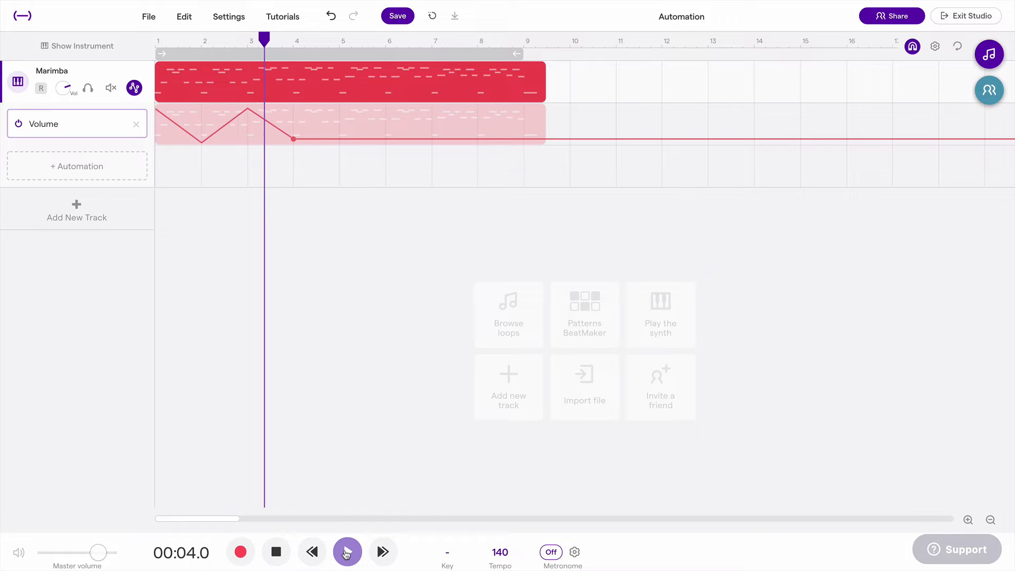
click(347, 552)
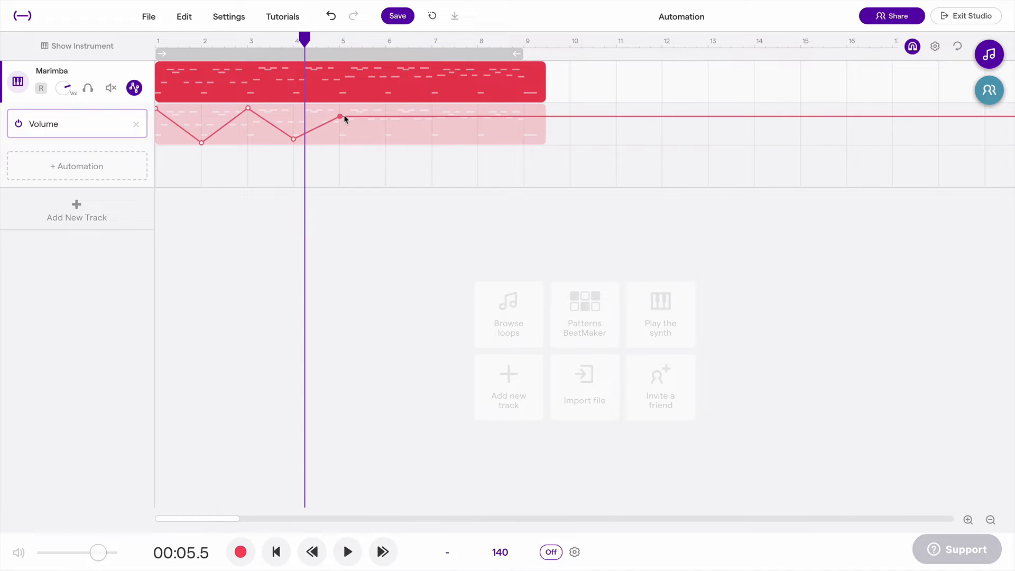
drag(341, 117, 317, 118)
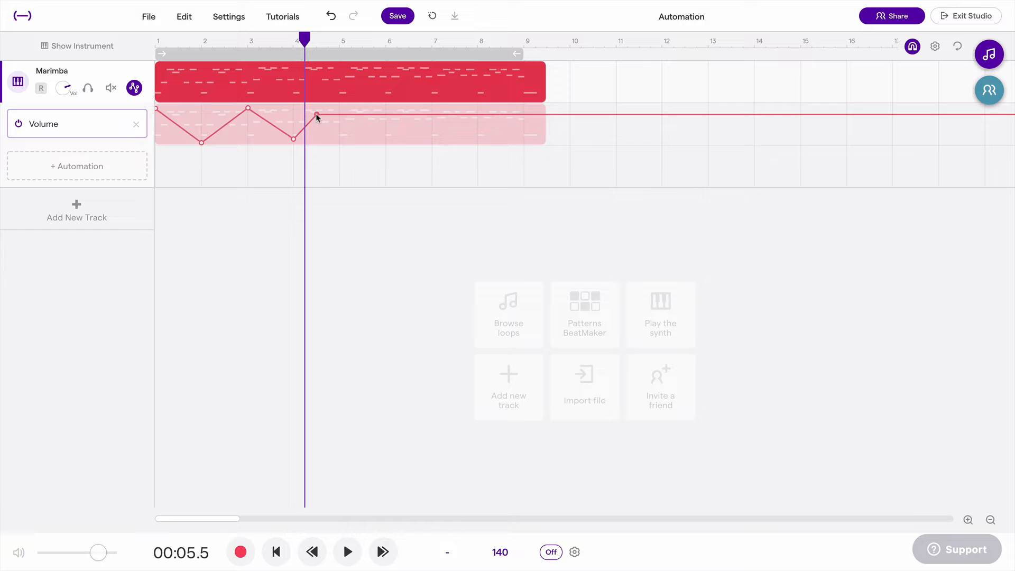
drag(317, 118, 352, 113)
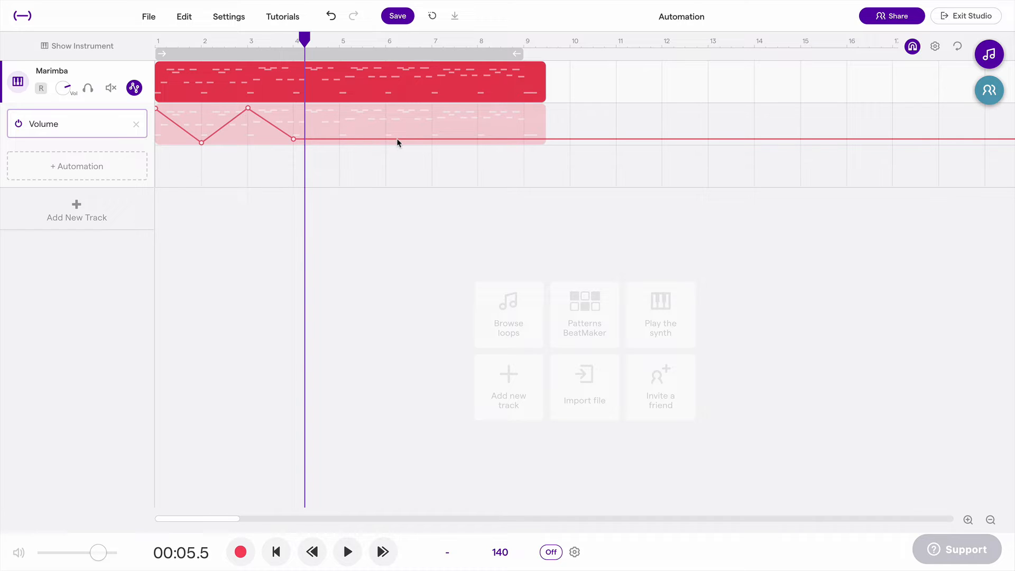
- Add a full-volume point and move it near bar 8 for a gradual ramp from bar 4
click(386, 140)
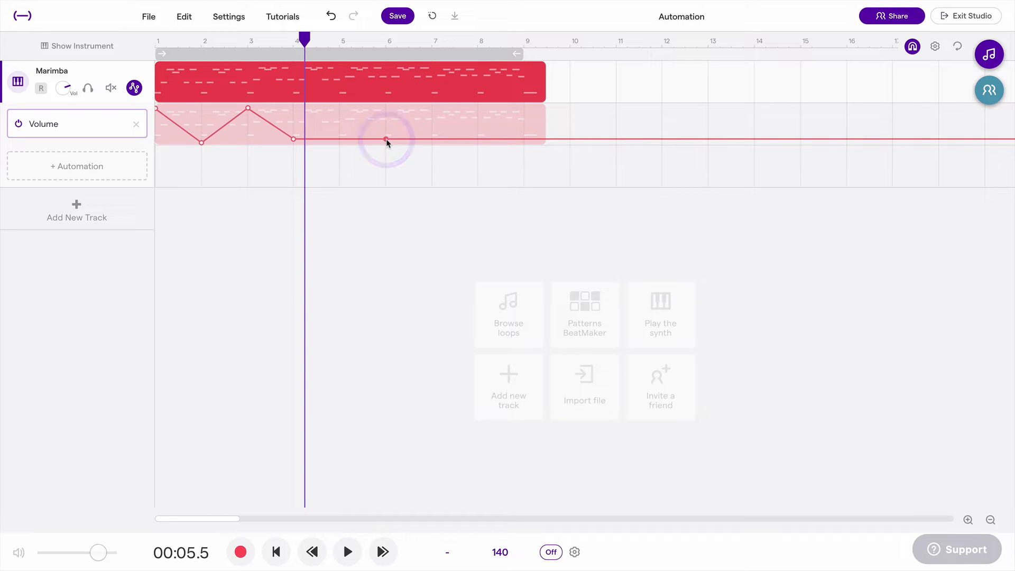
drag(387, 141, 387, 107)
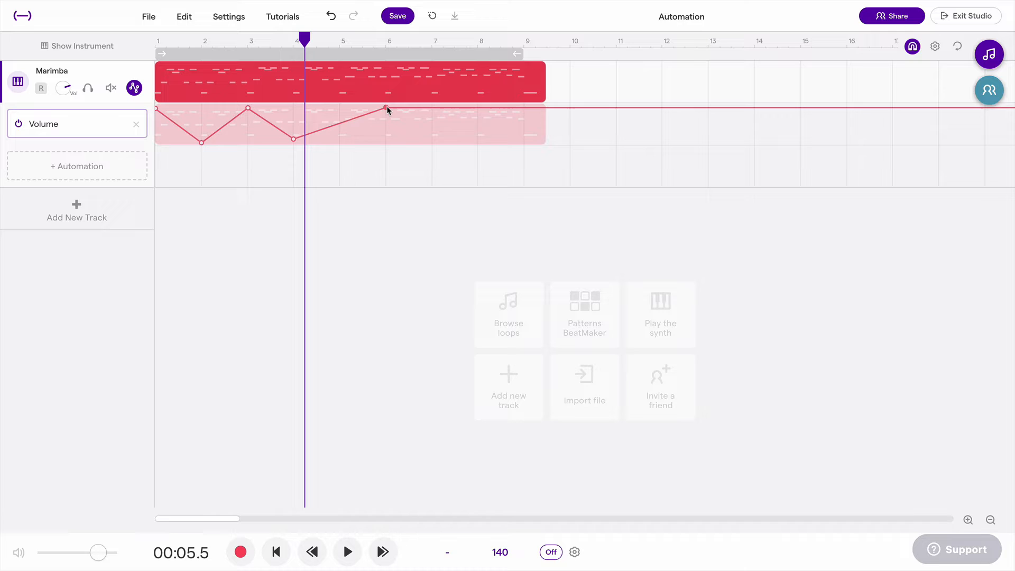
drag(389, 108, 466, 108)
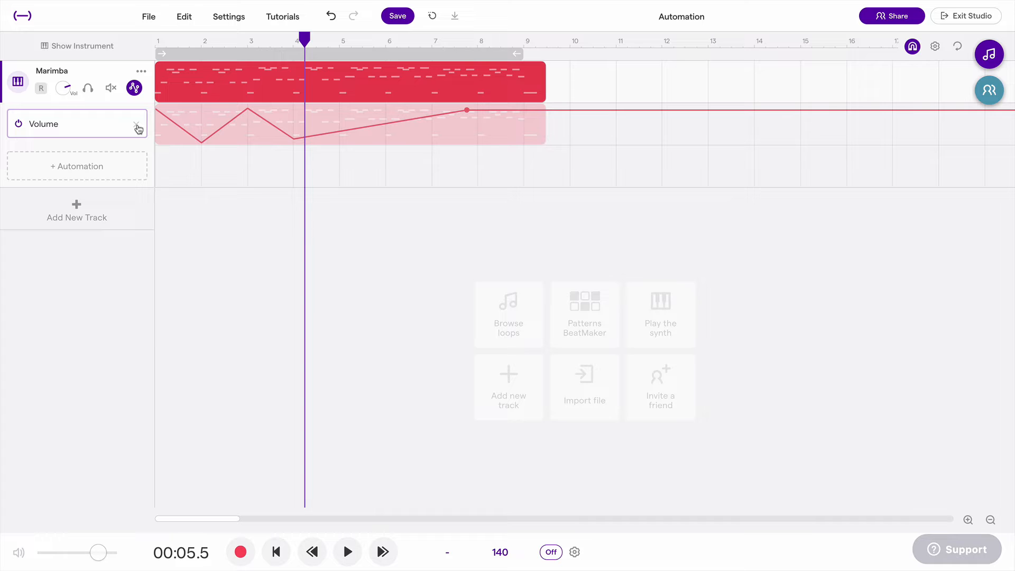
- Delete the Volume automation lane and add a flat Pan automation lane instead
click(137, 125)
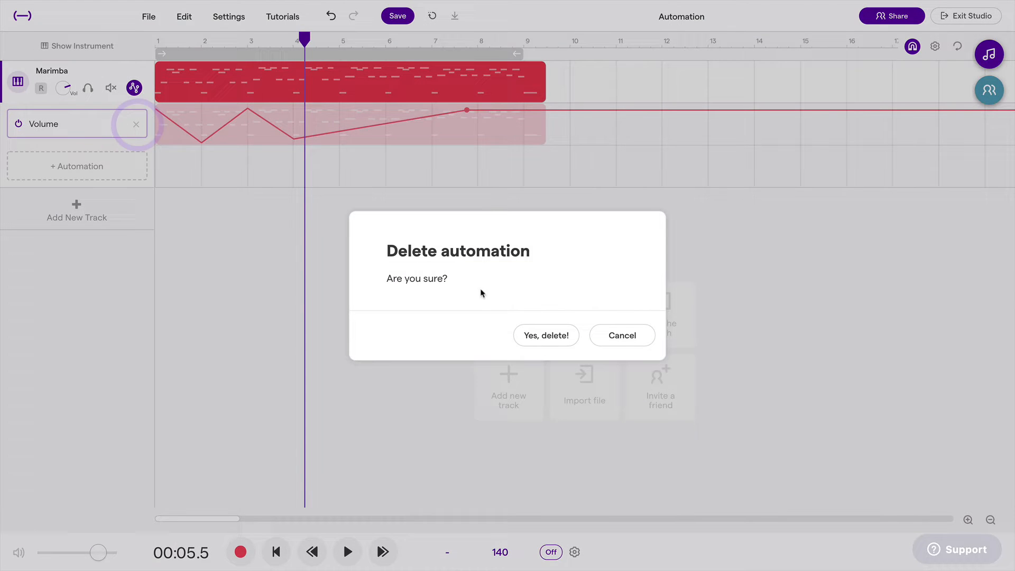
click(545, 335)
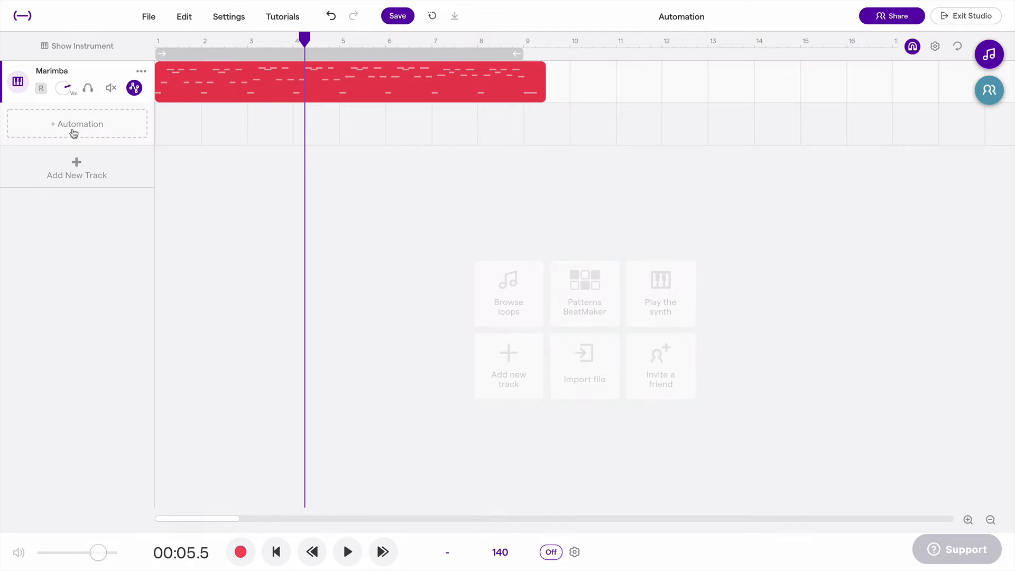
click(77, 123)
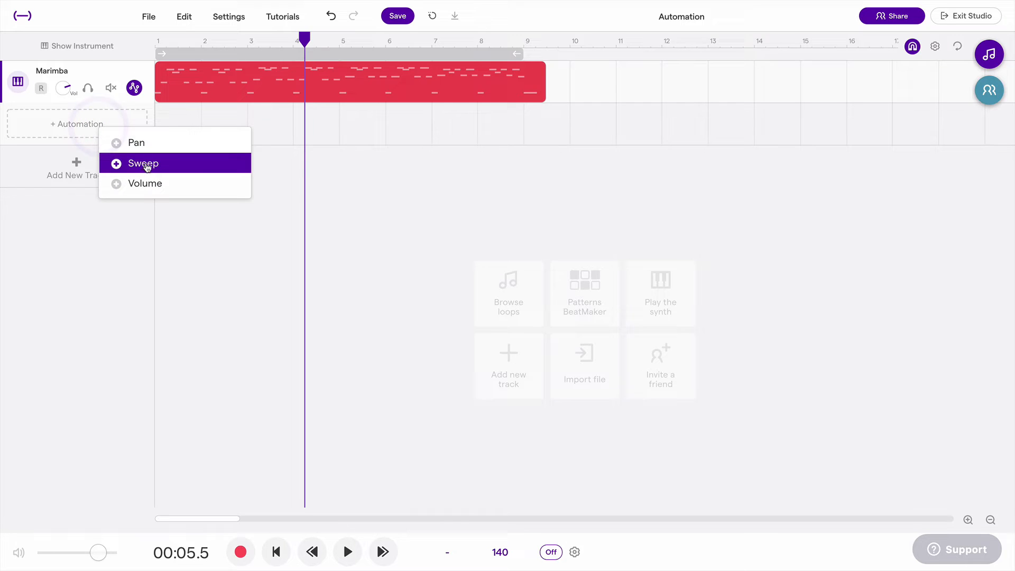
click(136, 143)
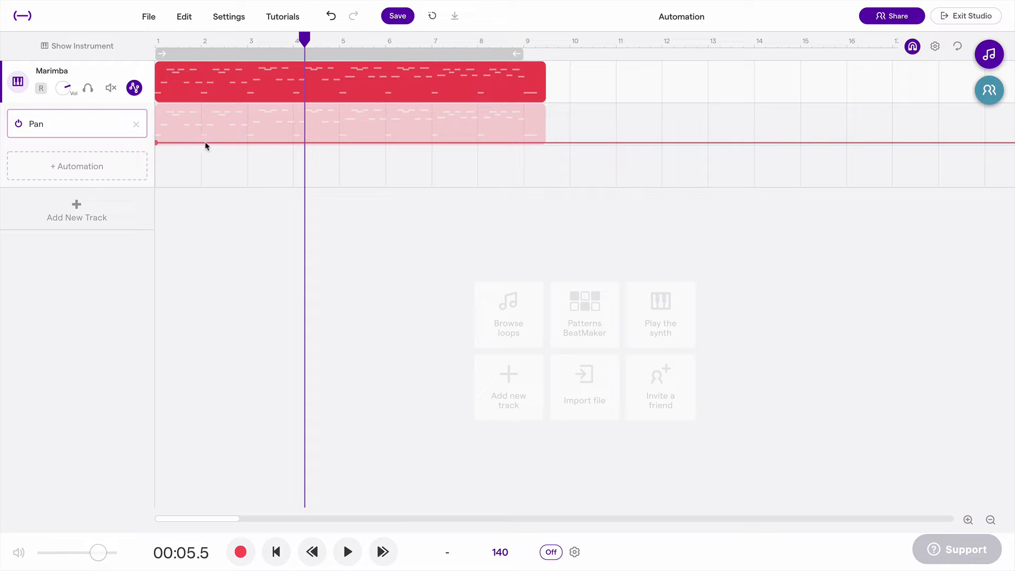
- Ramp the pan curve up to its top near bar 3, then disable the pan automation
click(202, 140)
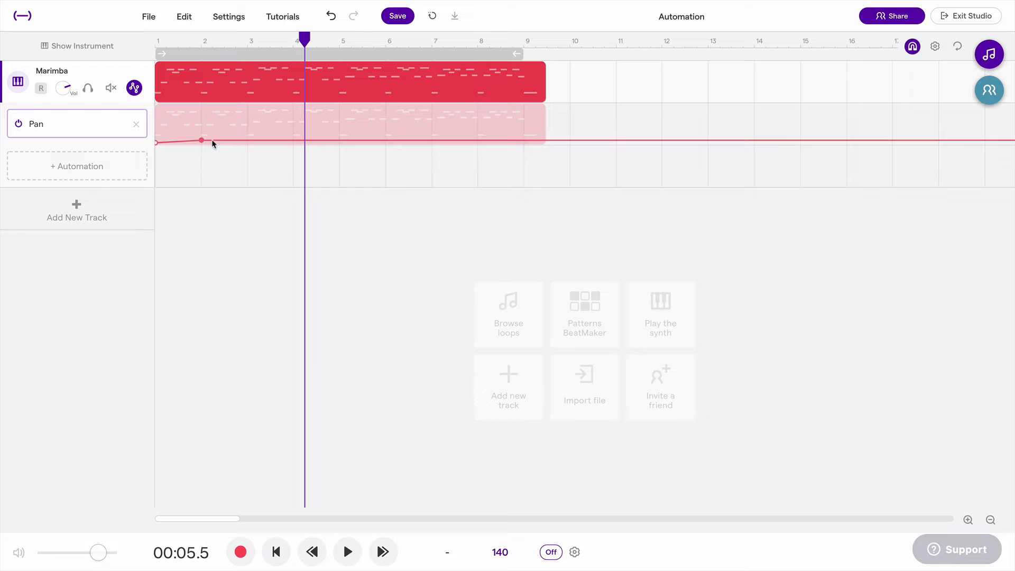
drag(201, 141, 248, 129)
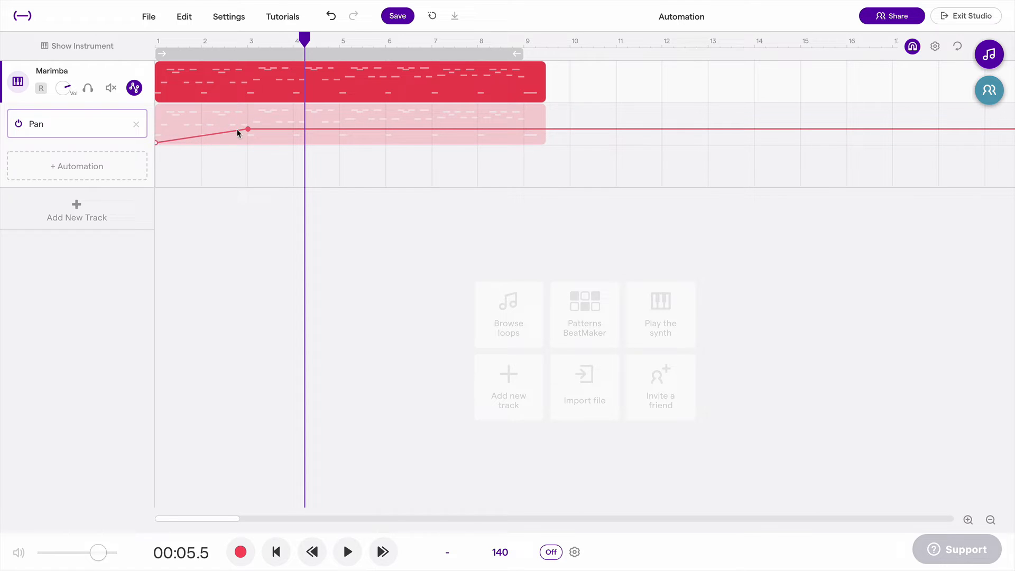
drag(247, 129, 251, 106)
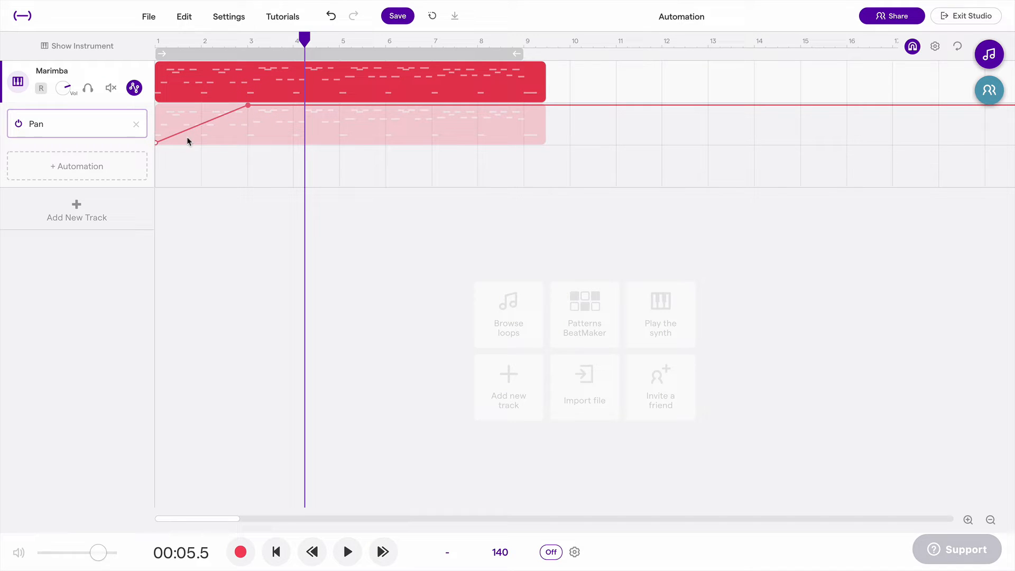
mouse_move(165, 138)
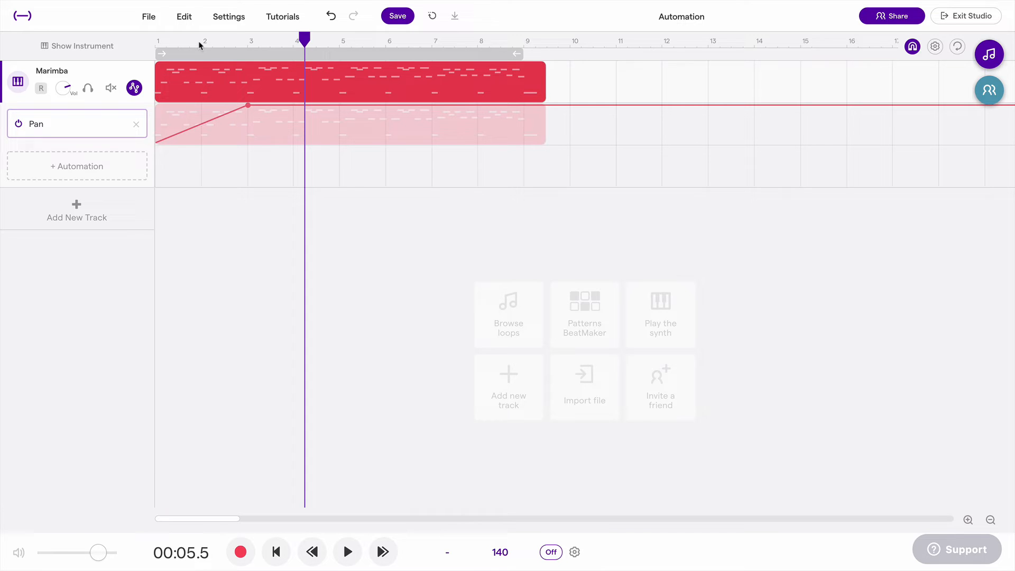
click(348, 552)
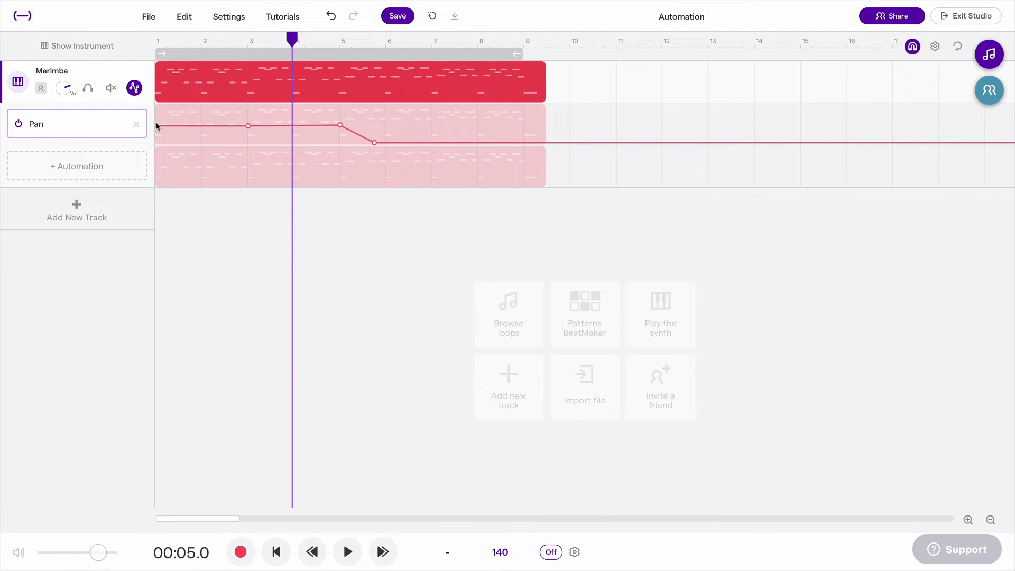
click(247, 126)
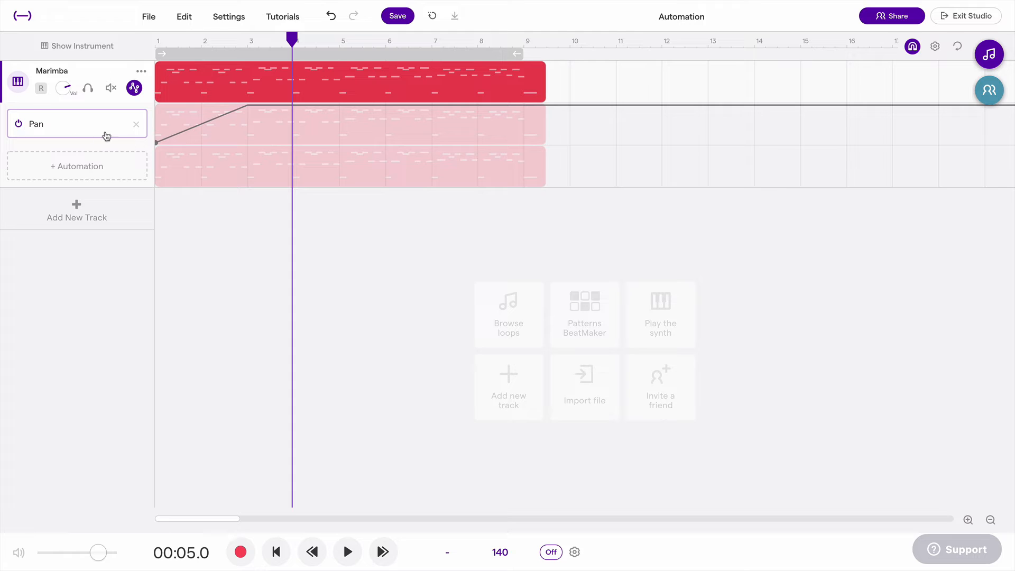
- Remove the Pan lane and add a Sweep automation lane set to Muffled
click(136, 124)
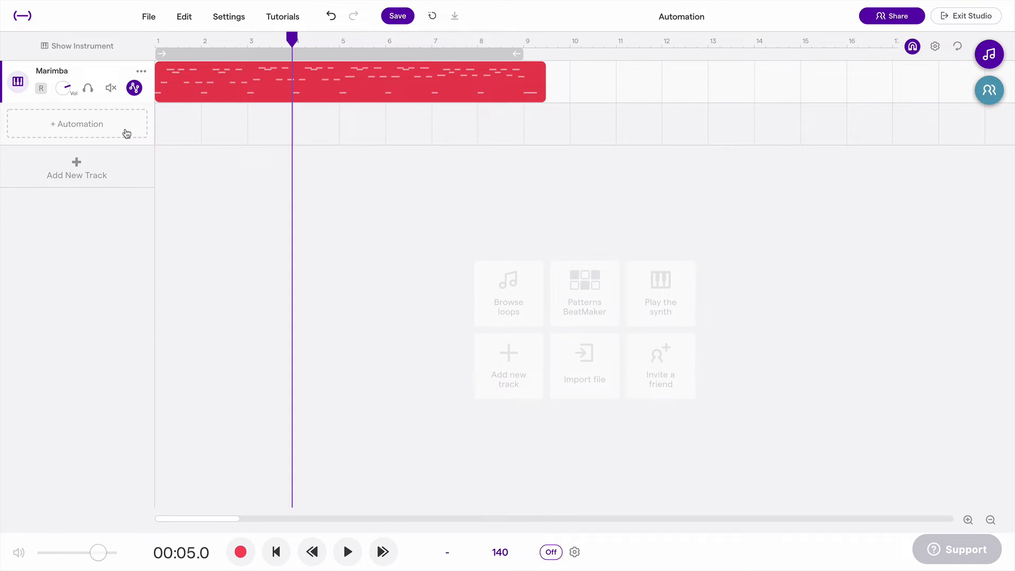
click(76, 124)
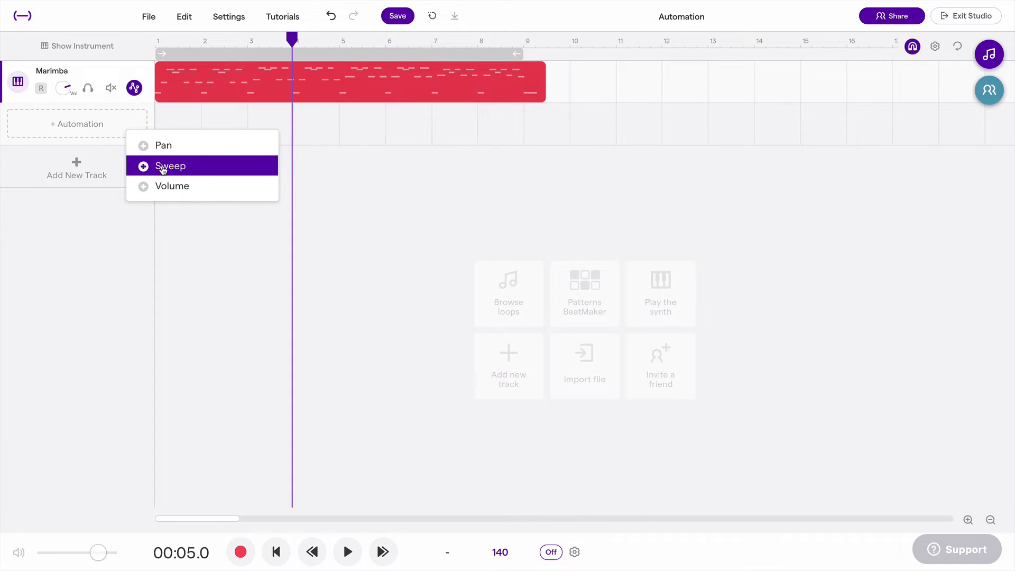
click(171, 166)
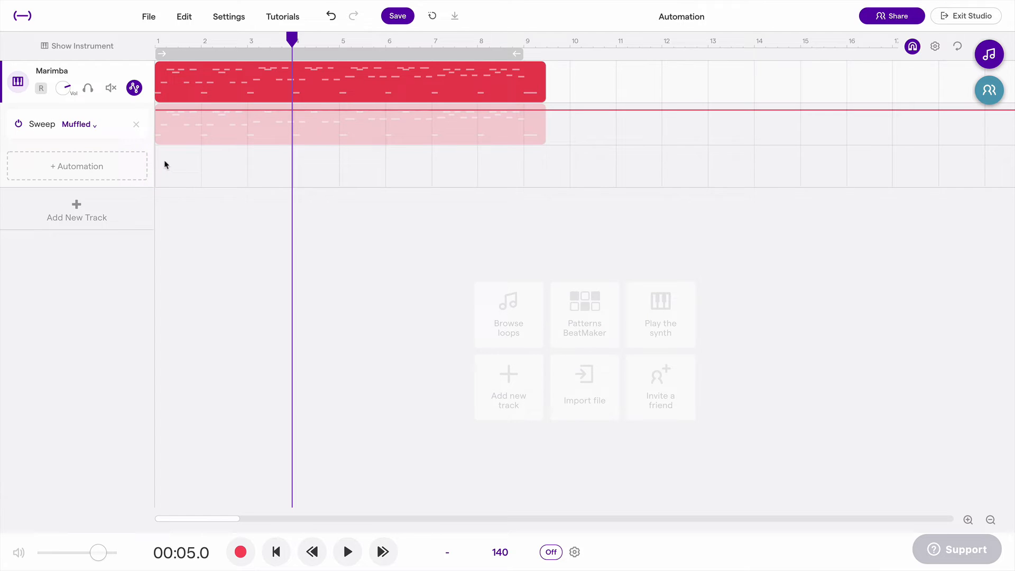
mouse_move(189, 43)
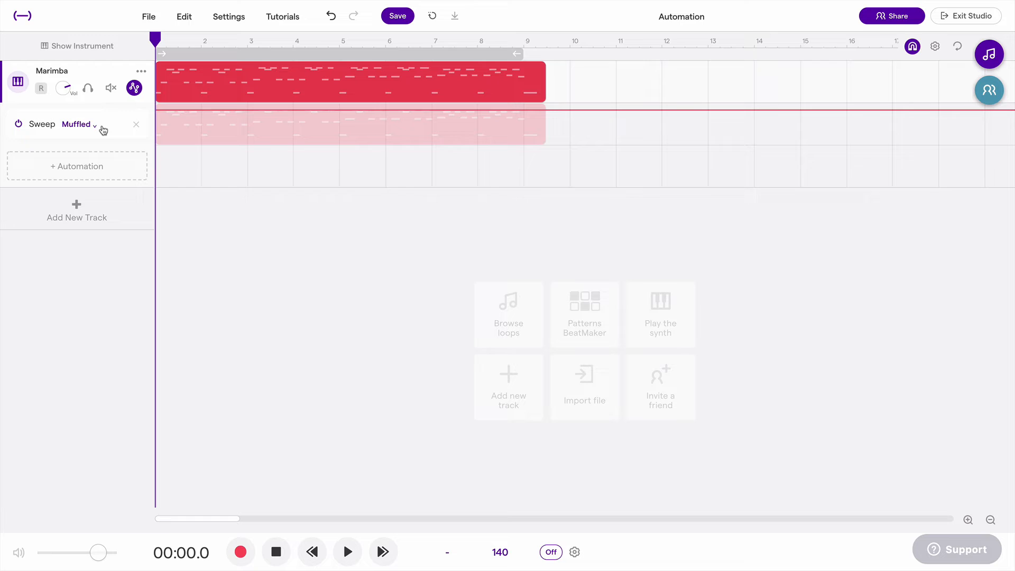
mouse_move(83, 127)
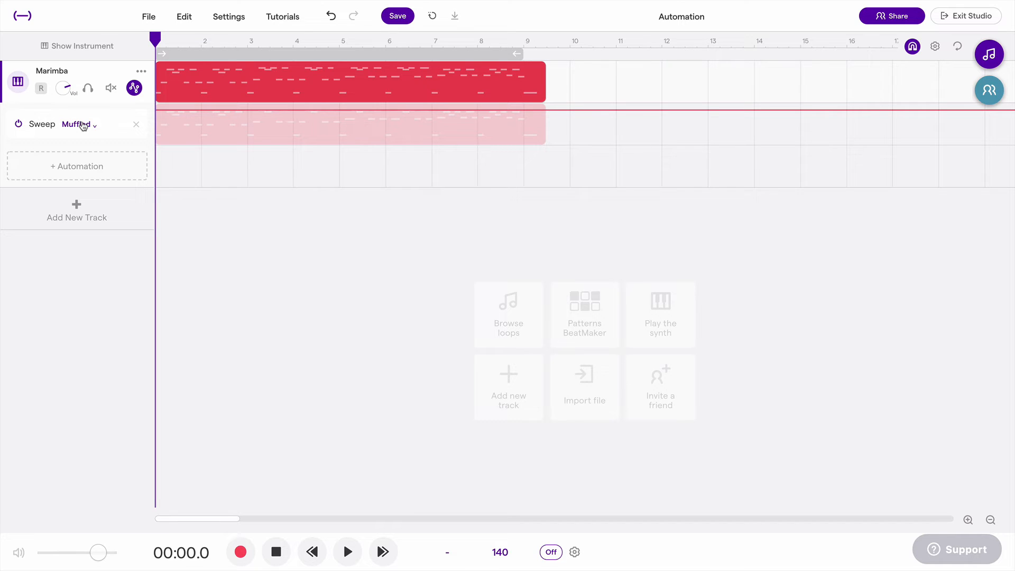
mouse_move(80, 129)
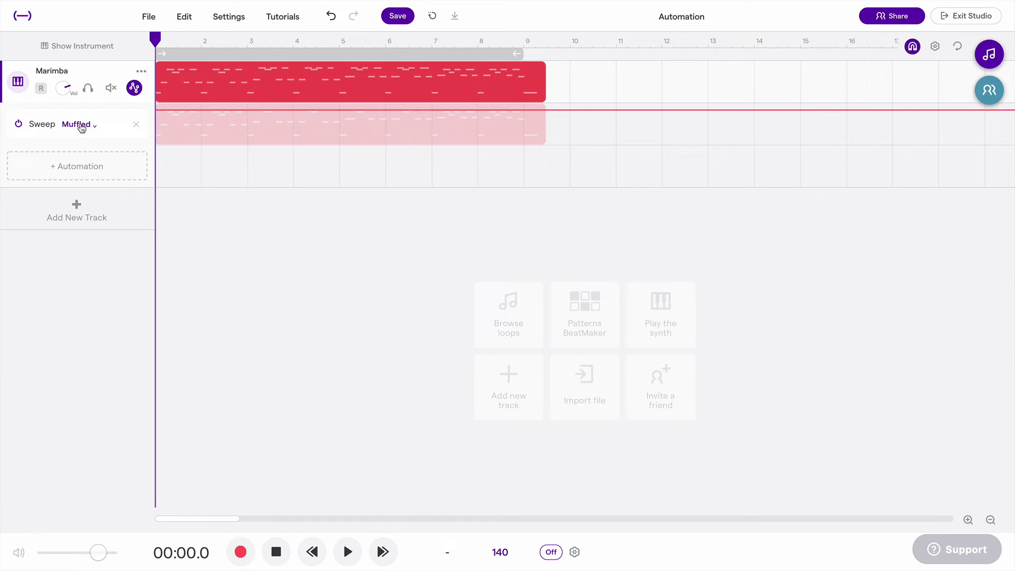
click(75, 124)
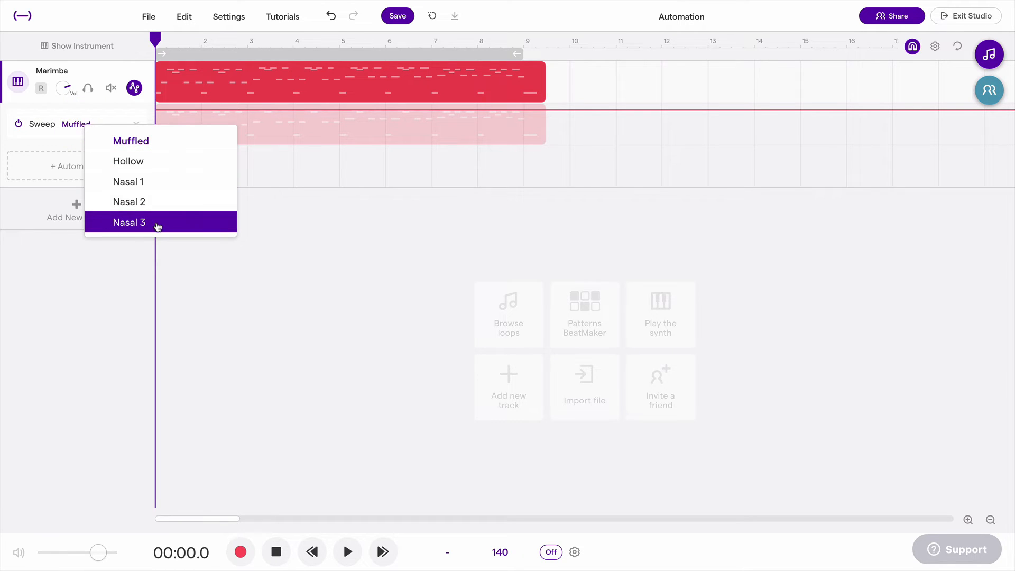
mouse_move(139, 184)
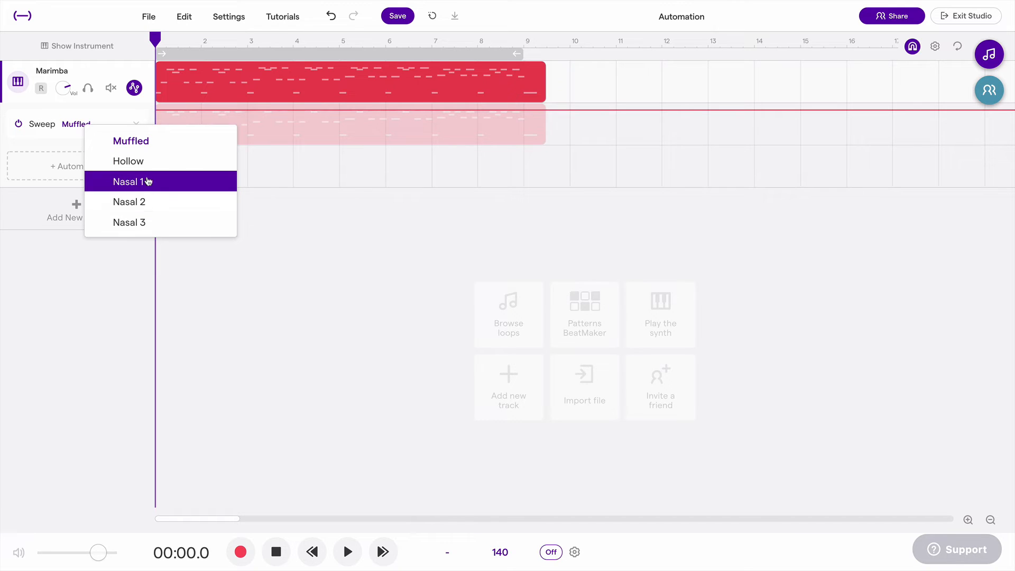
mouse_move(134, 146)
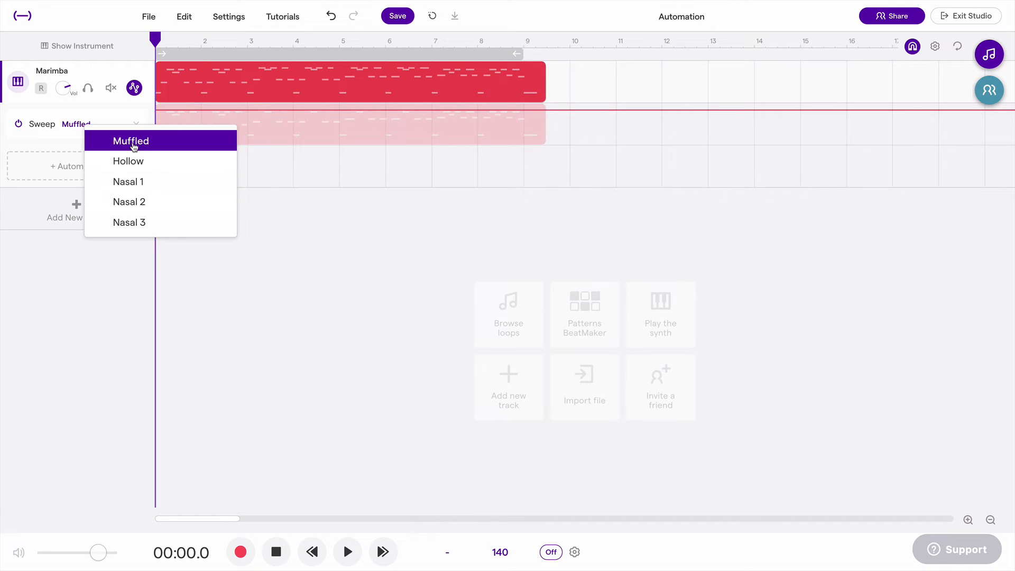
click(131, 141)
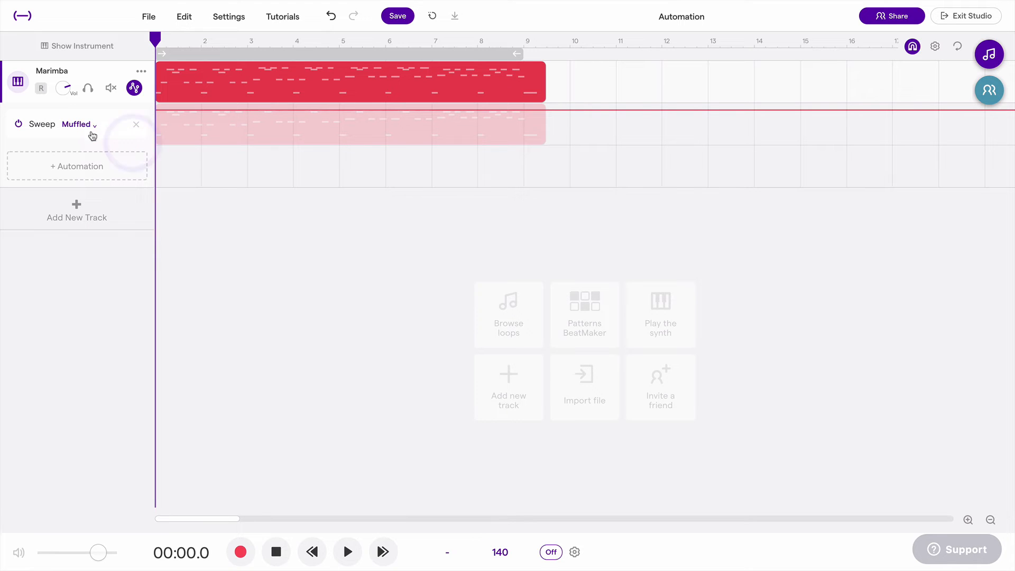
mouse_move(176, 114)
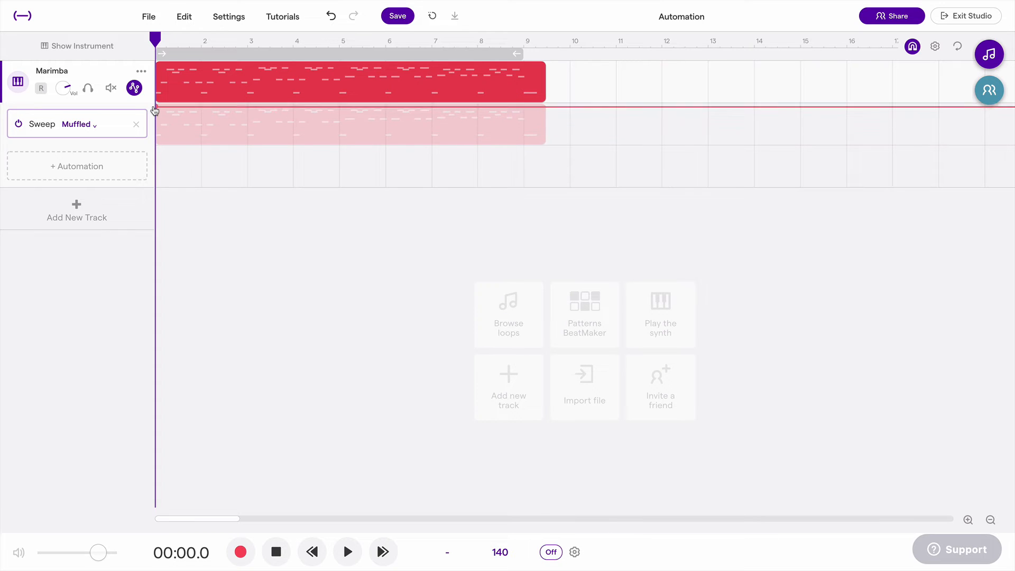
- Add a sweep point and pull it down to a low level at bar 5
drag(156, 103, 225, 116)
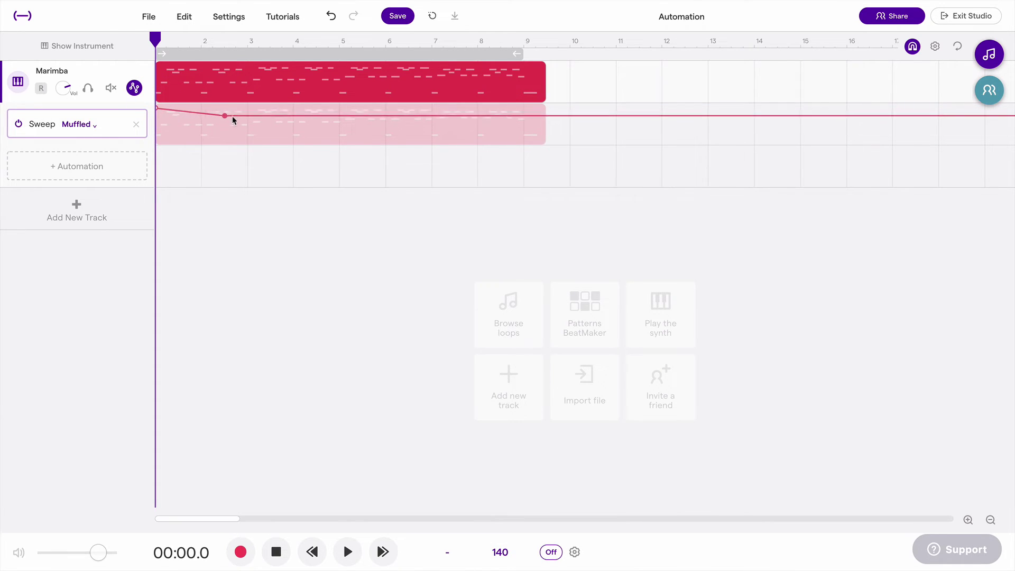
drag(225, 116, 340, 144)
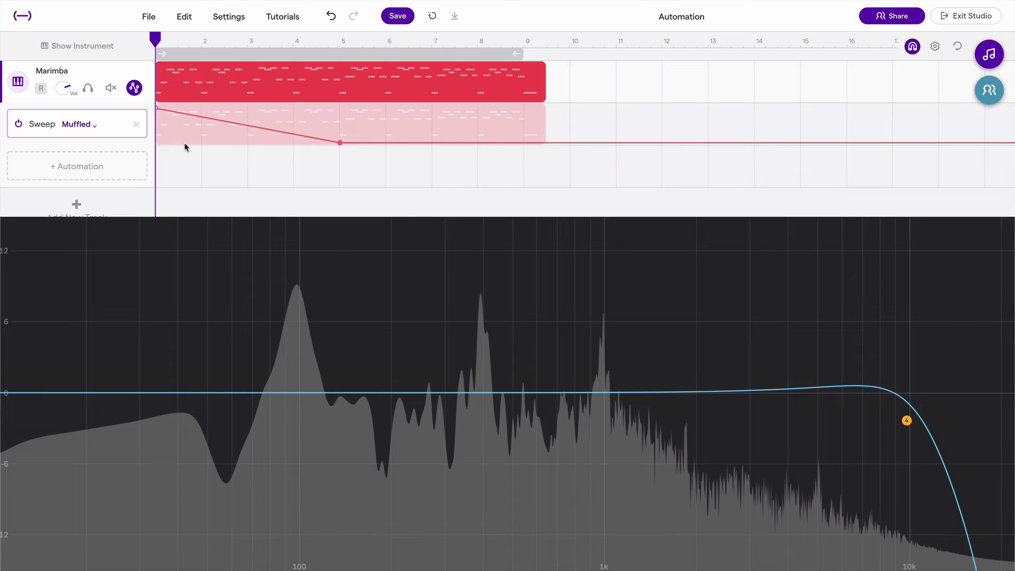
mouse_move(220, 149)
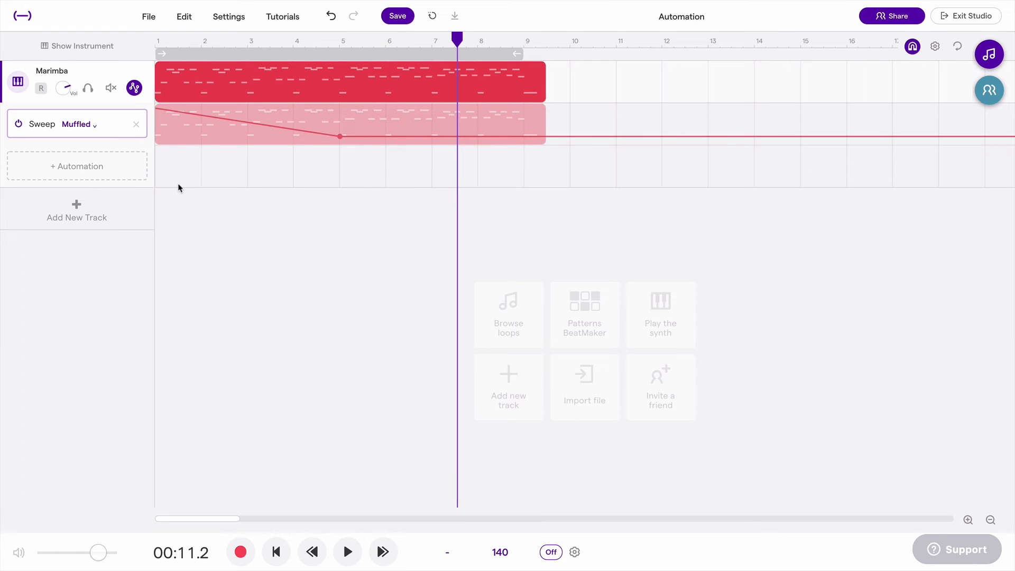
mouse_move(345, 147)
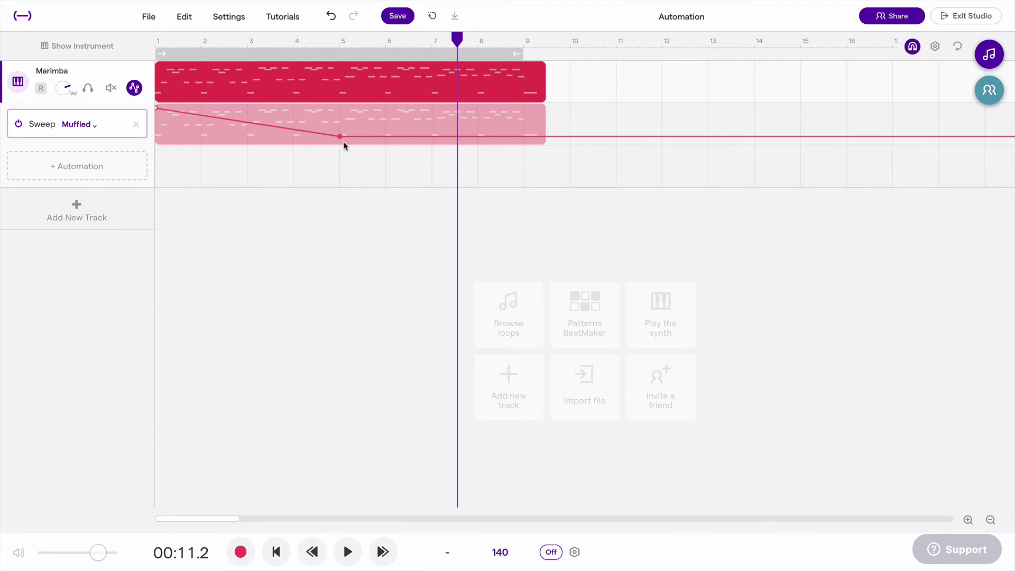
- Add a high sweep point near bar 4, preview playback, and list the sweep filter curves
drag(341, 137, 341, 133)
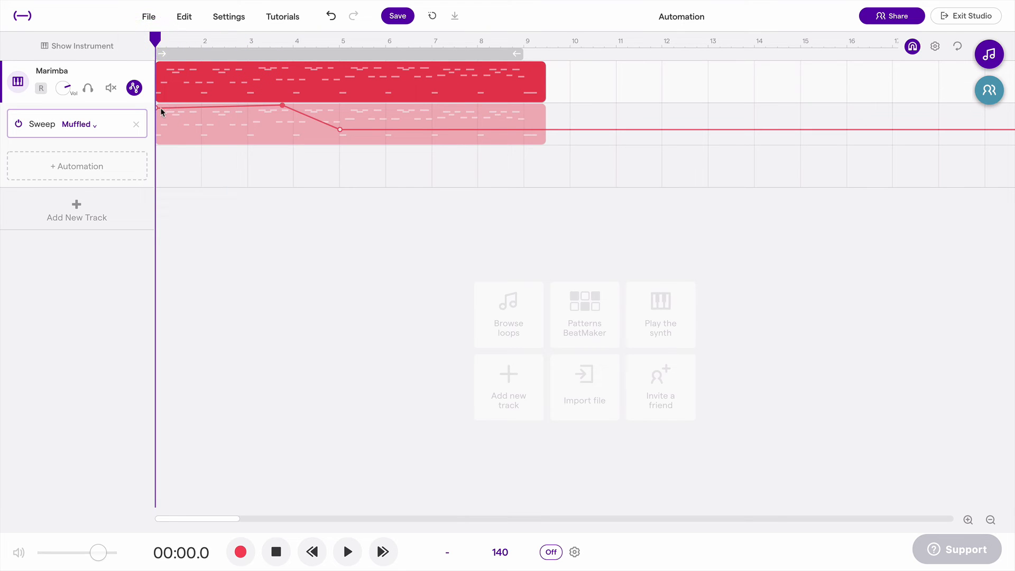
click(348, 551)
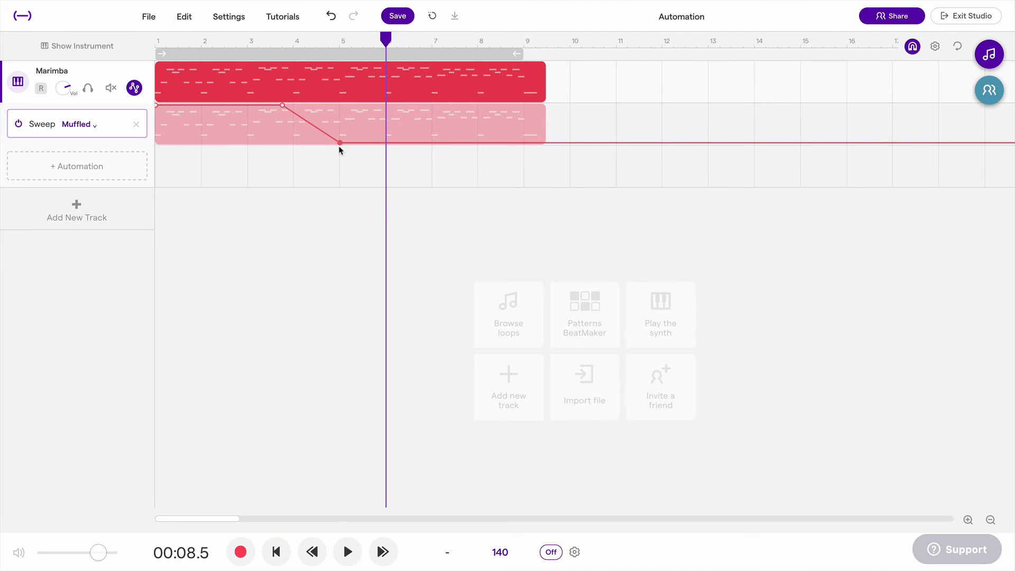
click(348, 552)
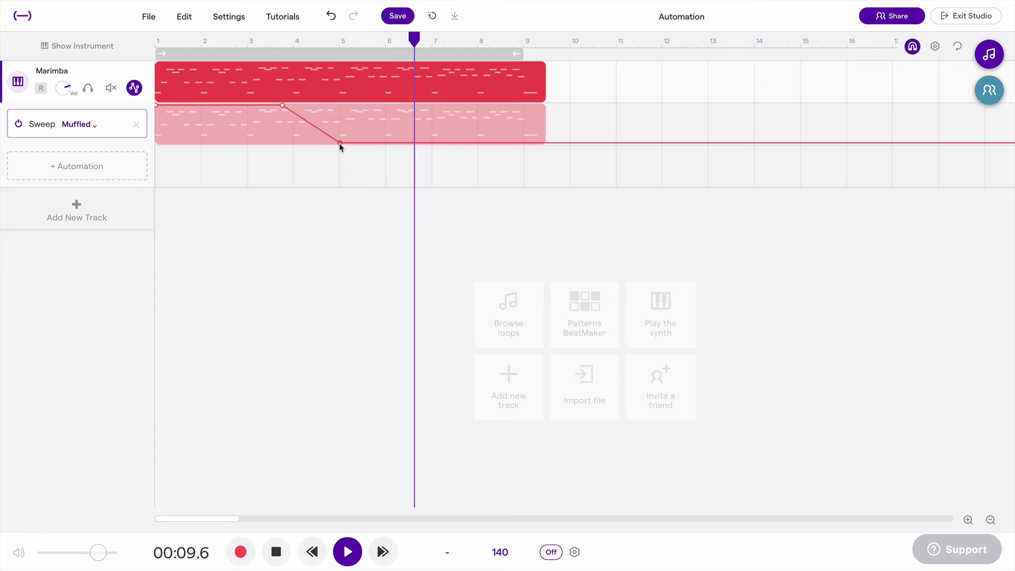
click(94, 124)
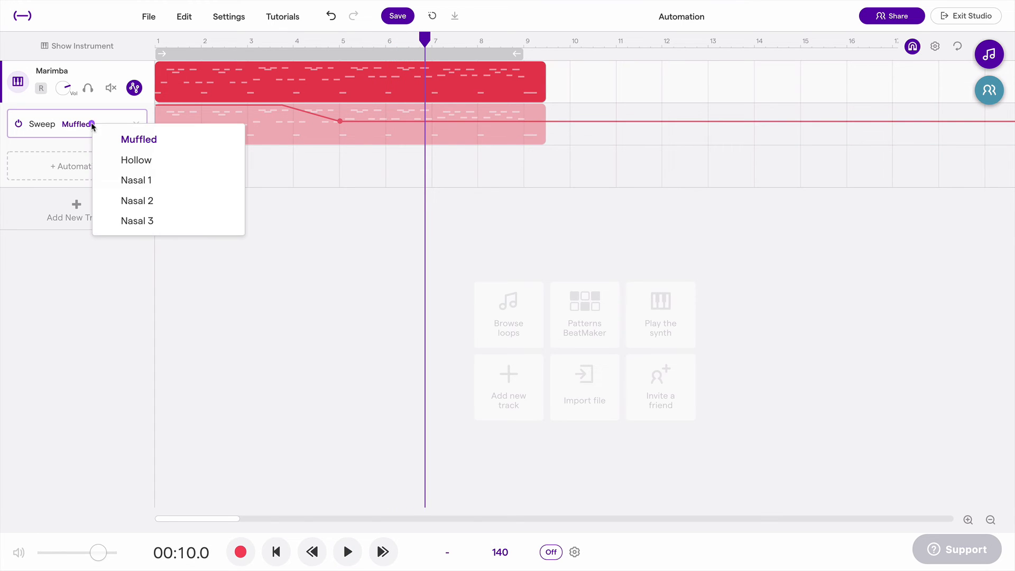
mouse_move(181, 164)
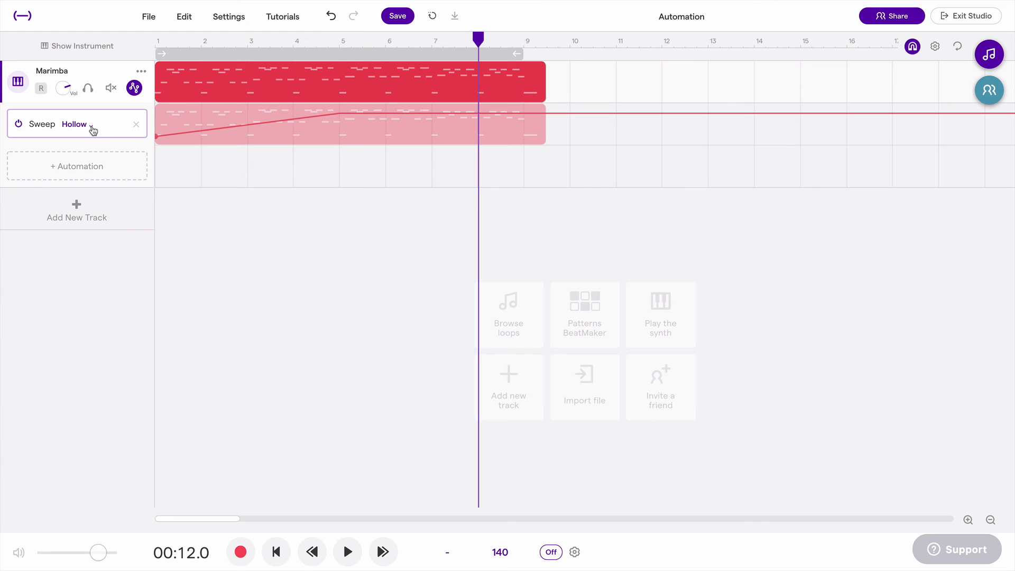
- Switch the Marimba Sweep lane's filter curve to the Nasal 1 preset
click(74, 124)
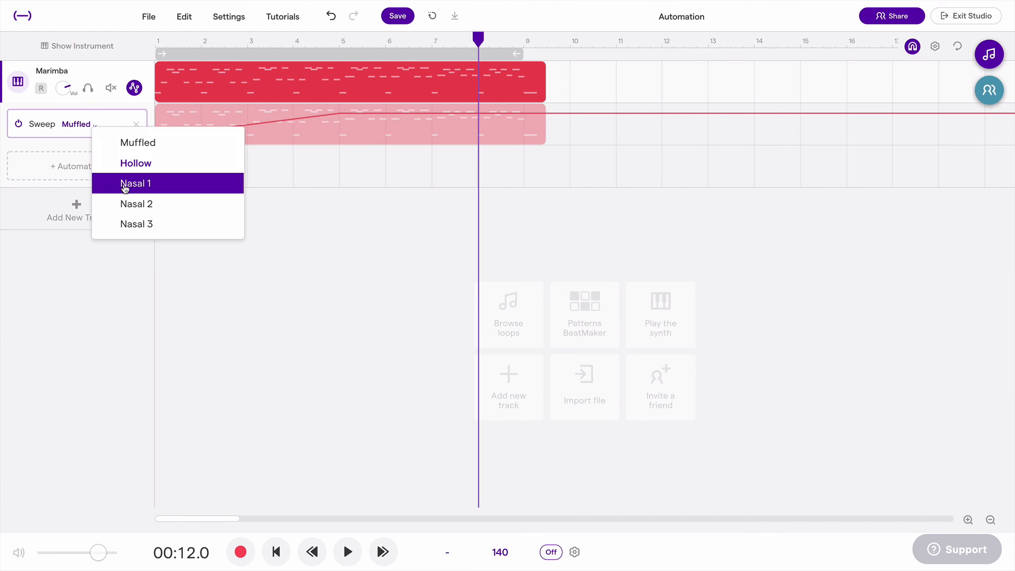
mouse_move(158, 187)
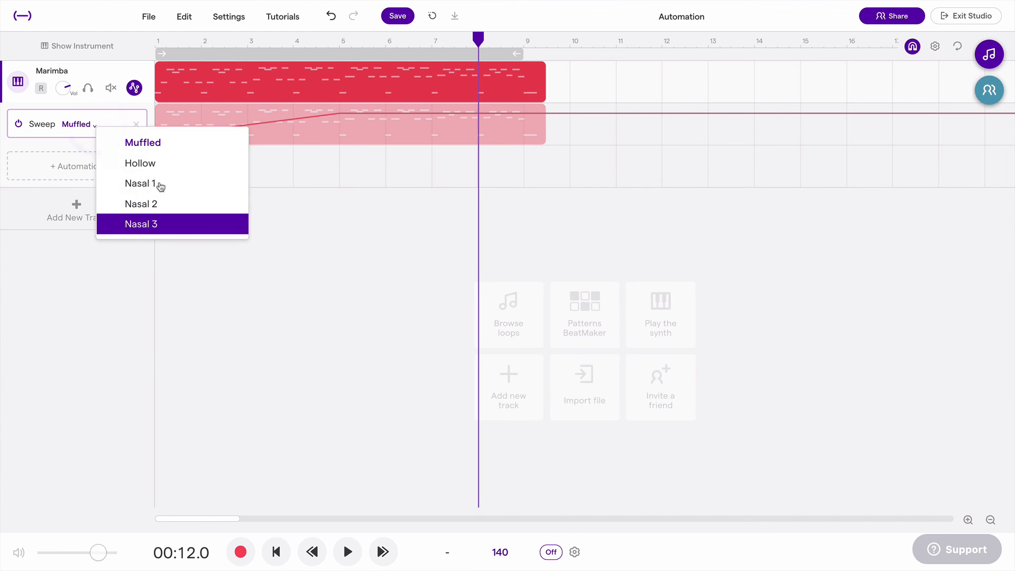
mouse_move(164, 186)
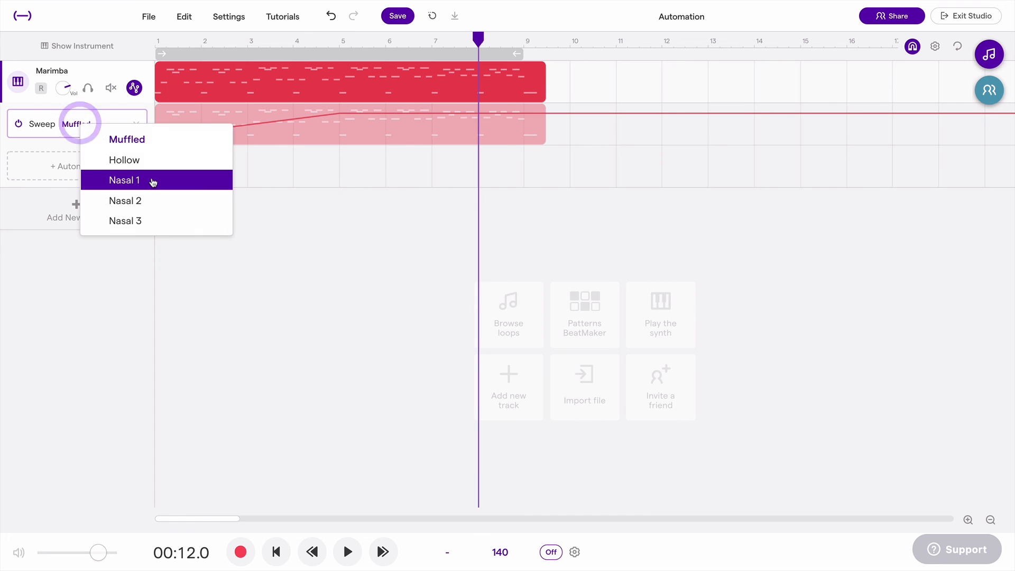
mouse_move(153, 145)
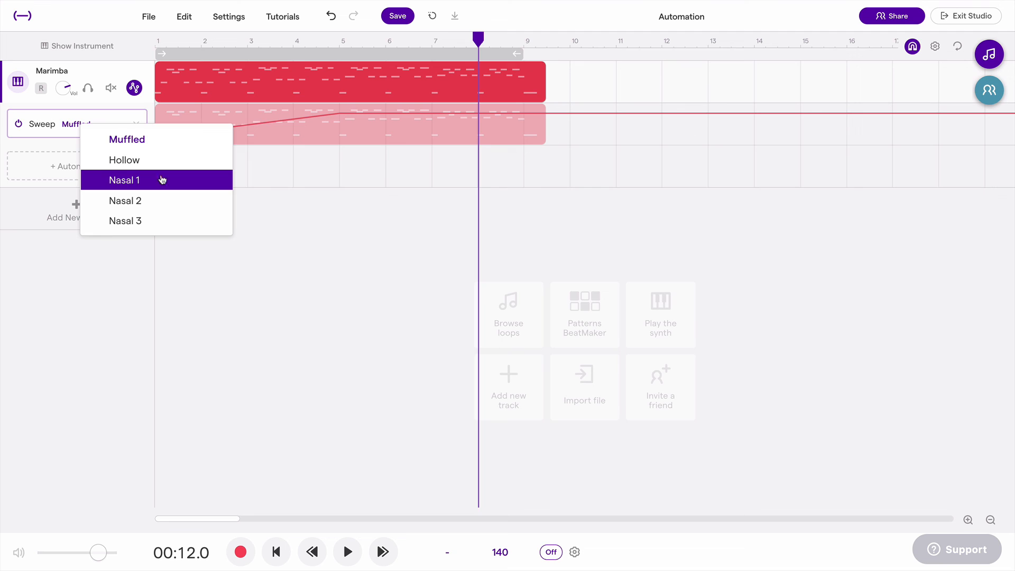
mouse_move(168, 165)
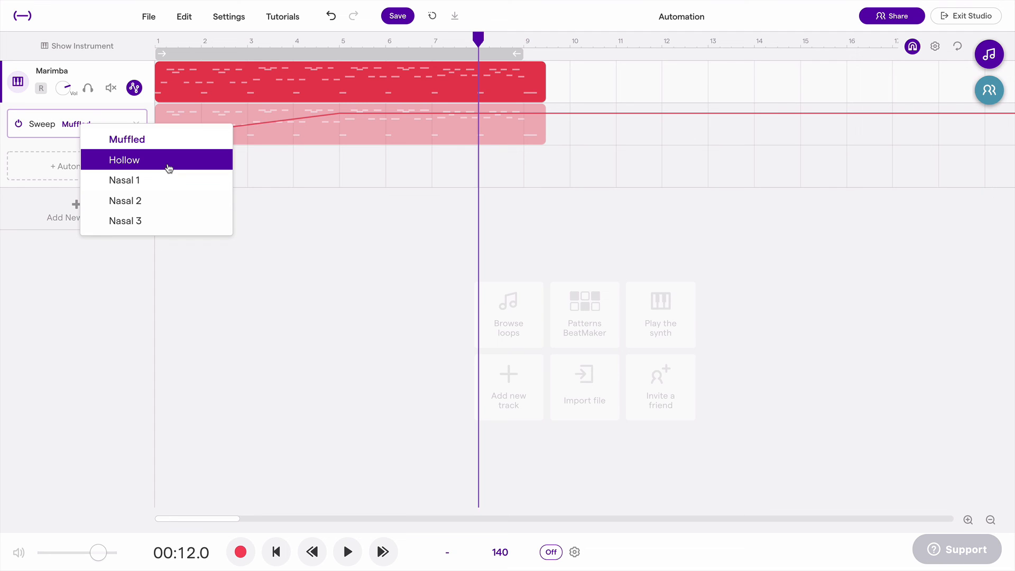
click(125, 181)
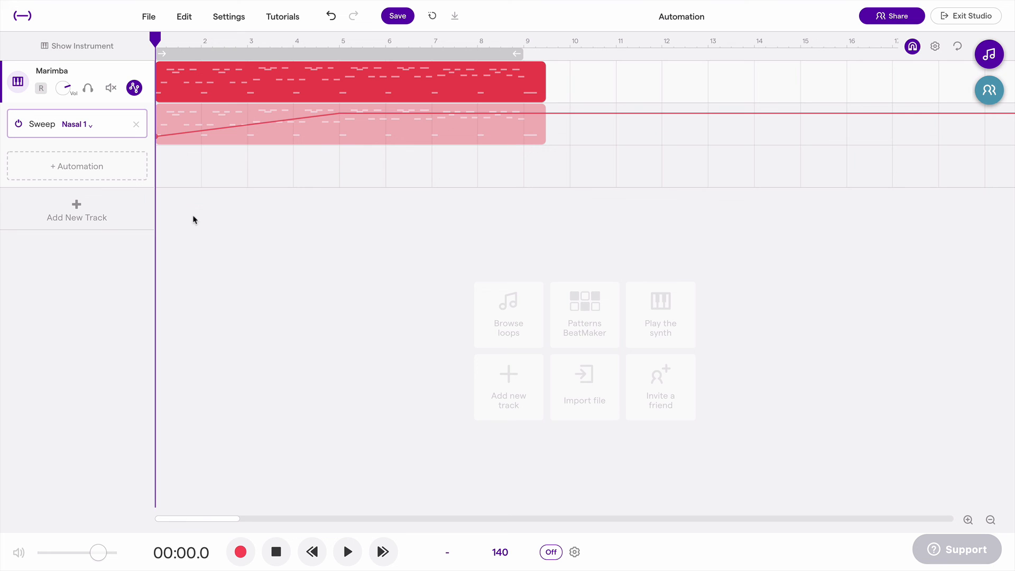